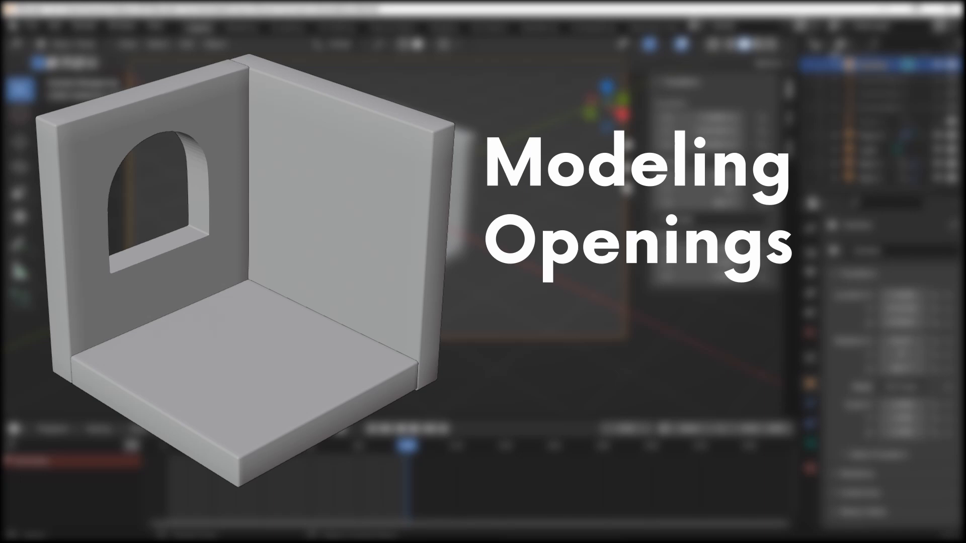
Add a cube, shape it into a thin window-sized block in the left wall, and select Wall 1
key("shift+s")
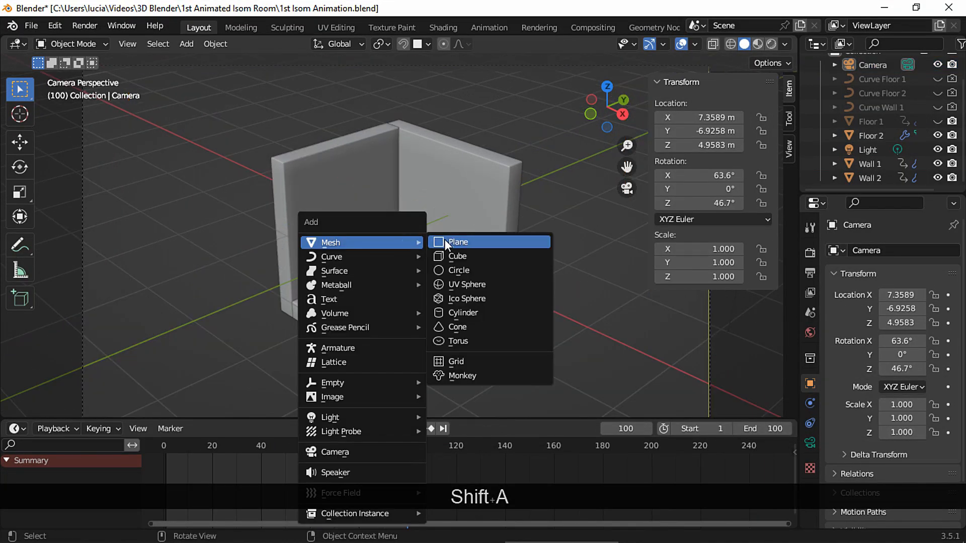
left_click(459, 256)
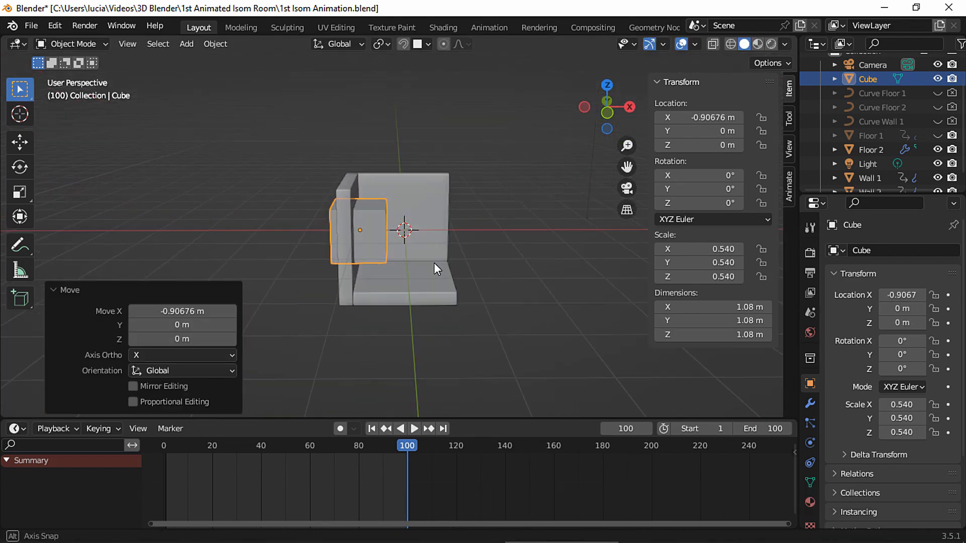
key("g")
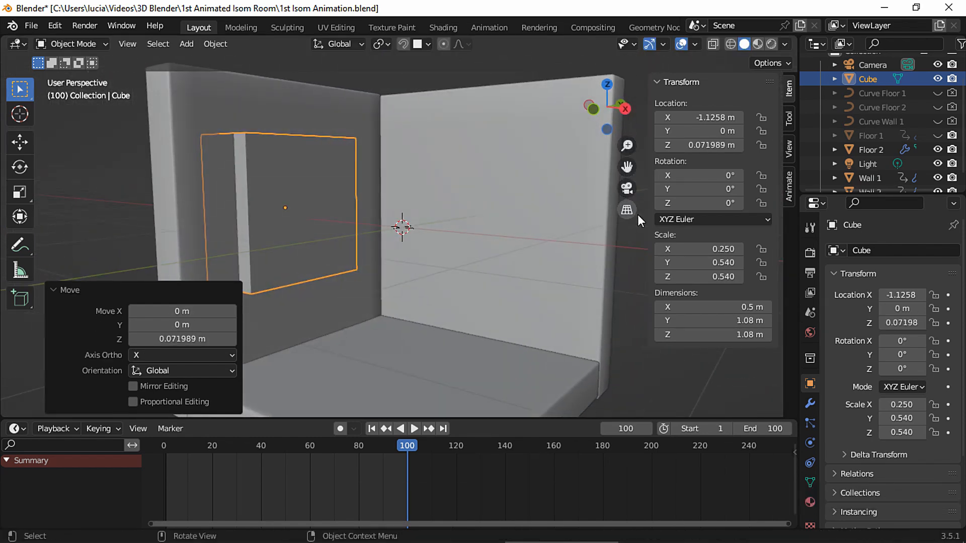
left_click(785, 43)
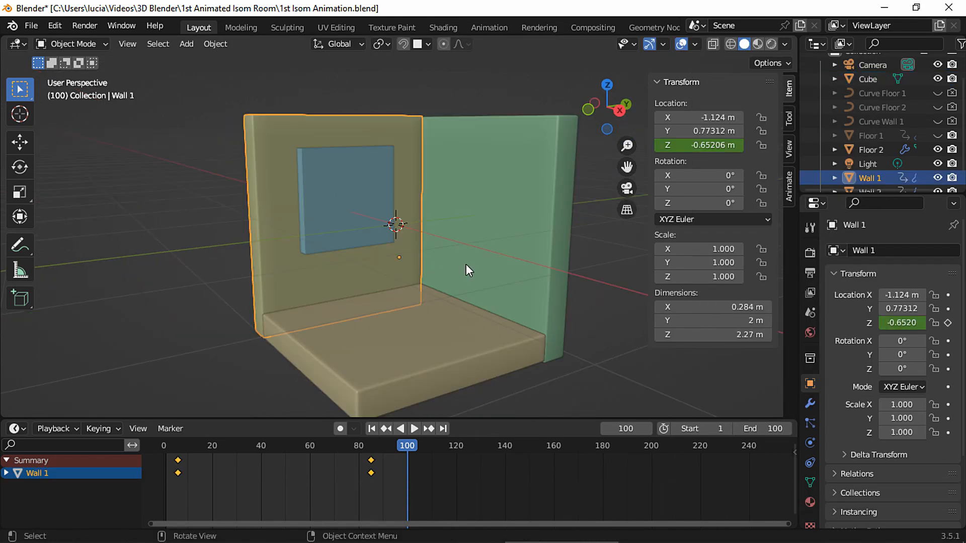
Add a Difference Boolean to Wall 1 using the cube as the cutting object
left_click(809, 404)
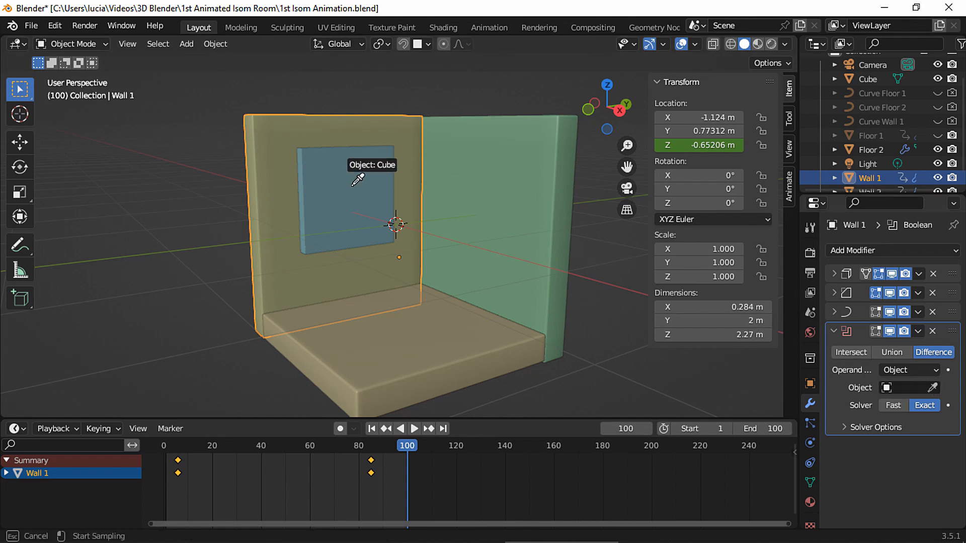
left_click(340, 204)
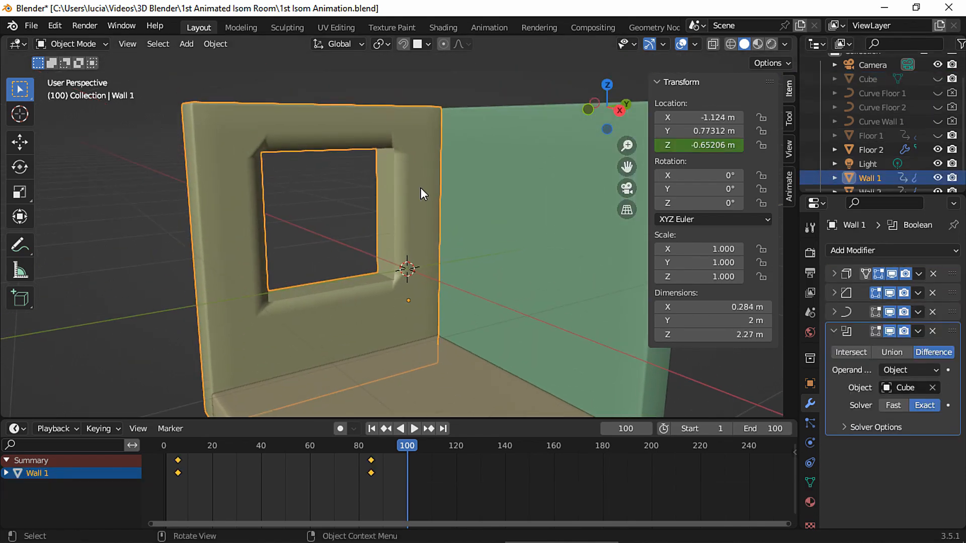
mouse_move(423, 184)
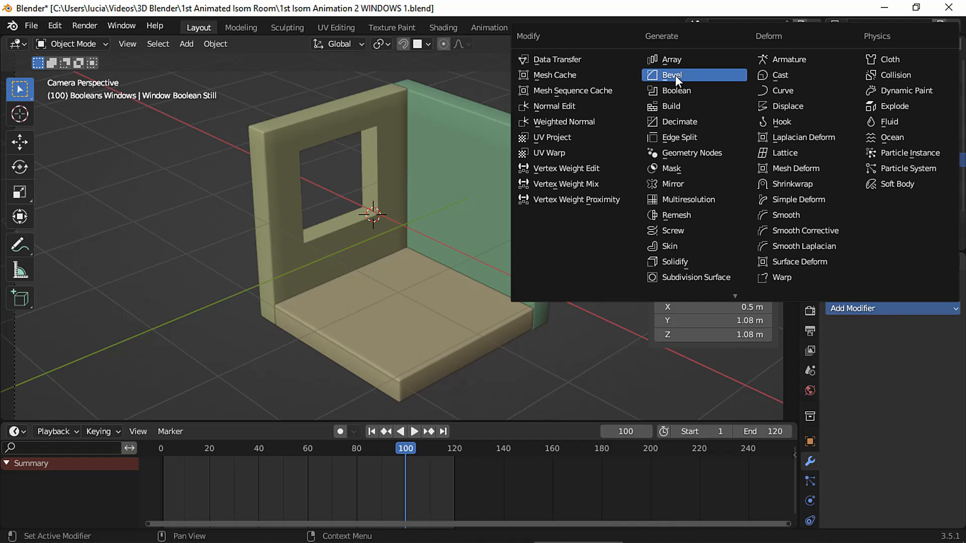
Bevel the window cutter with 5 segments at 0.03 m, discarding a trial Subdivision Surface modifier
left_click(671, 74)
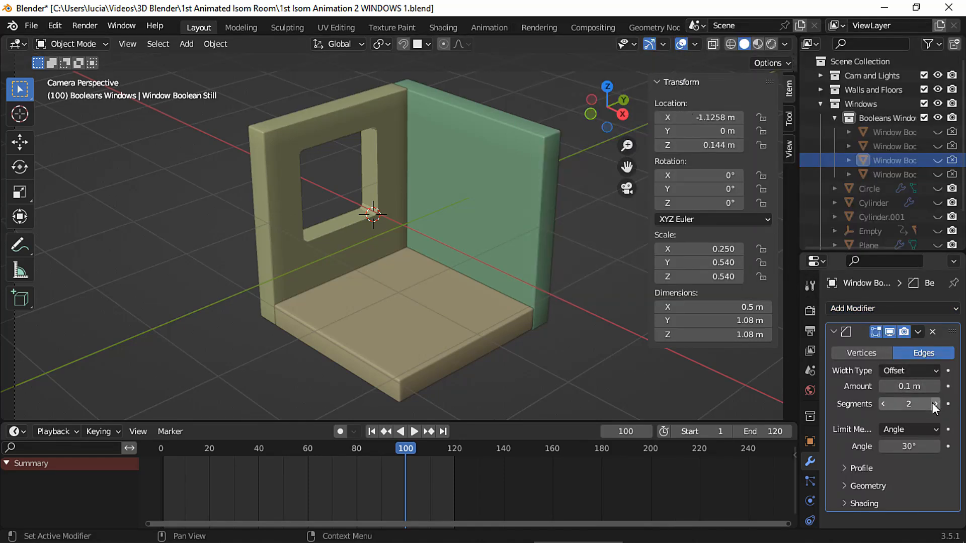
left_click(949, 405)
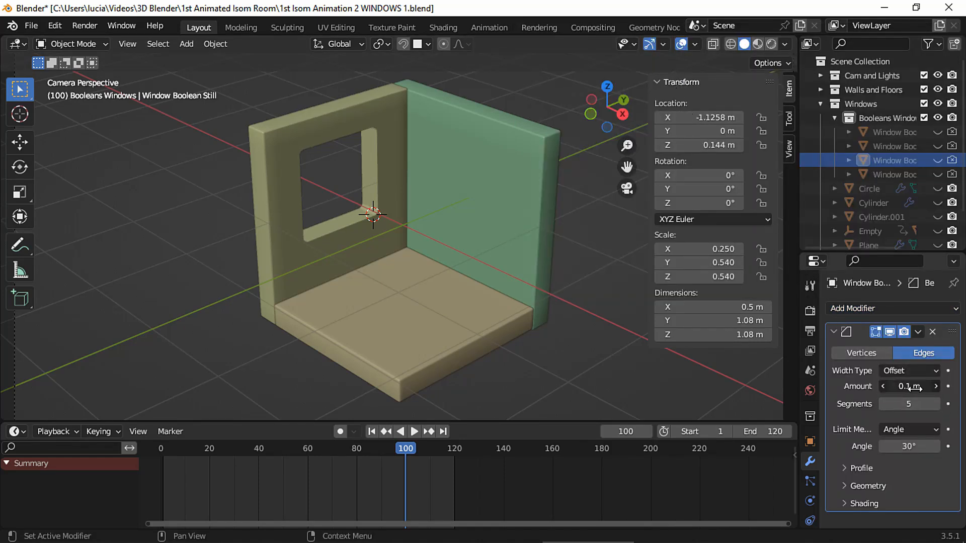
left_click_drag(909, 387, 924, 386)
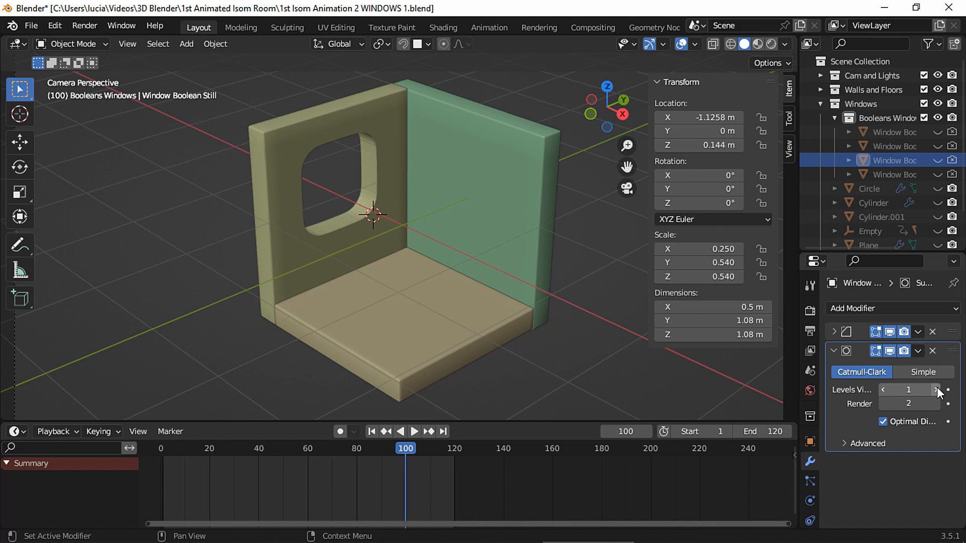
left_click(936, 390)
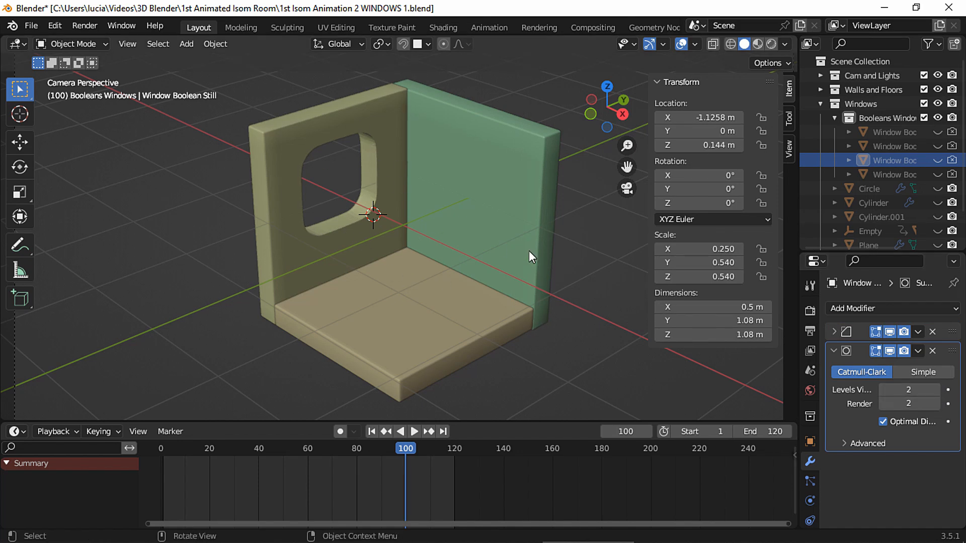
left_click(834, 332)
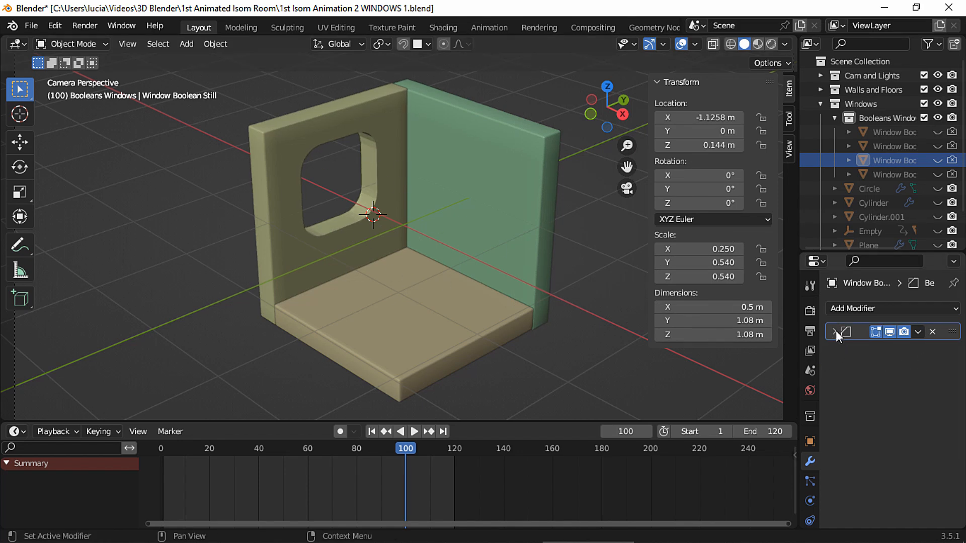
left_click(836, 331)
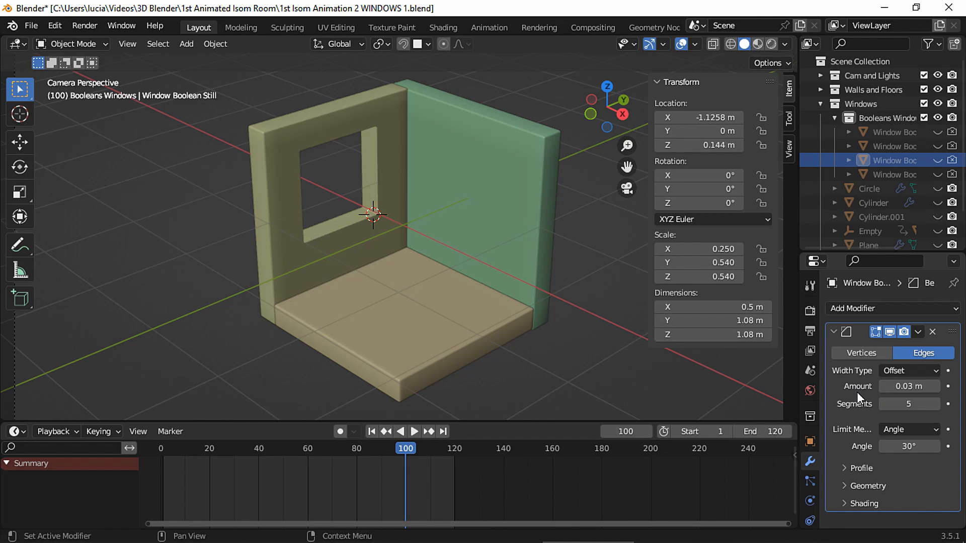
key("shift+a")
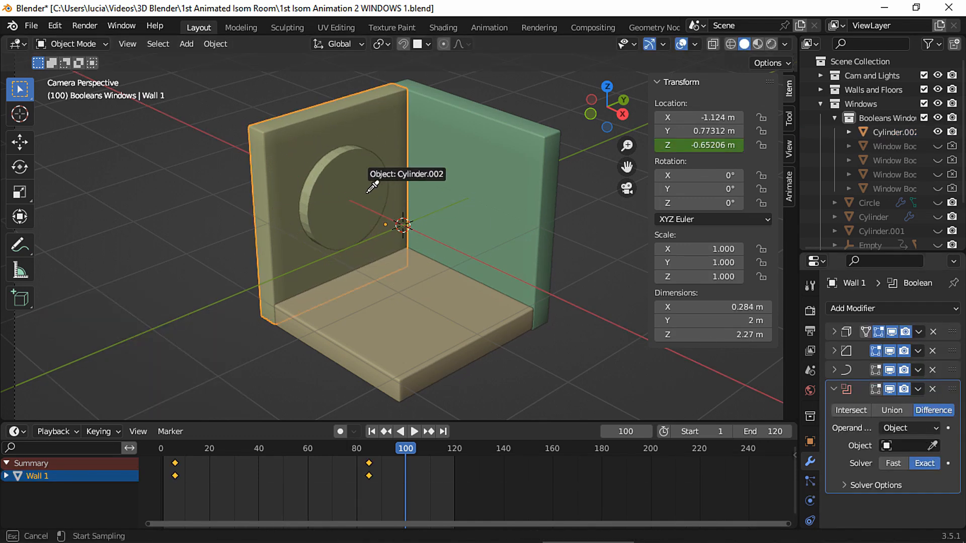
Make Cylinder.002 the wall's Boolean cutter, unhide it and scale it smaller
left_click(887, 132)
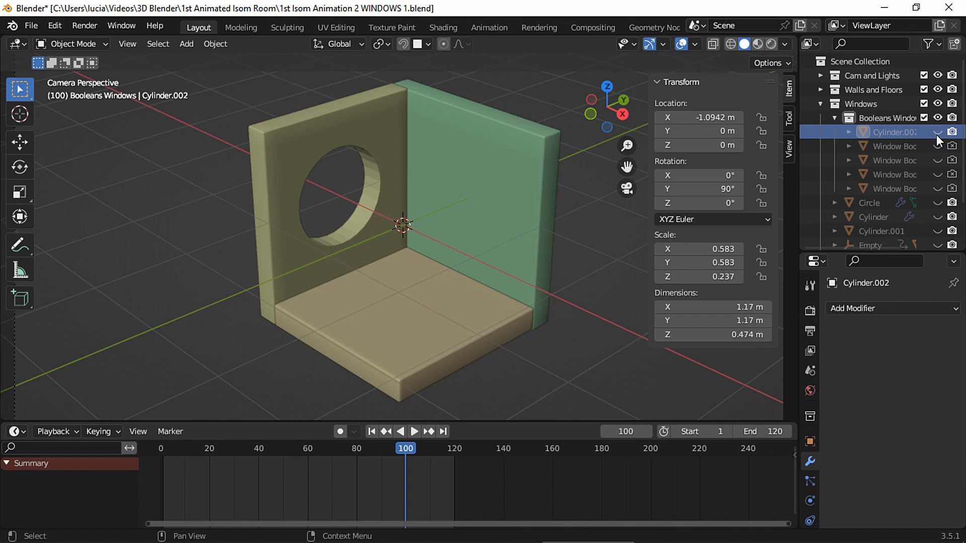
left_click(336, 194)
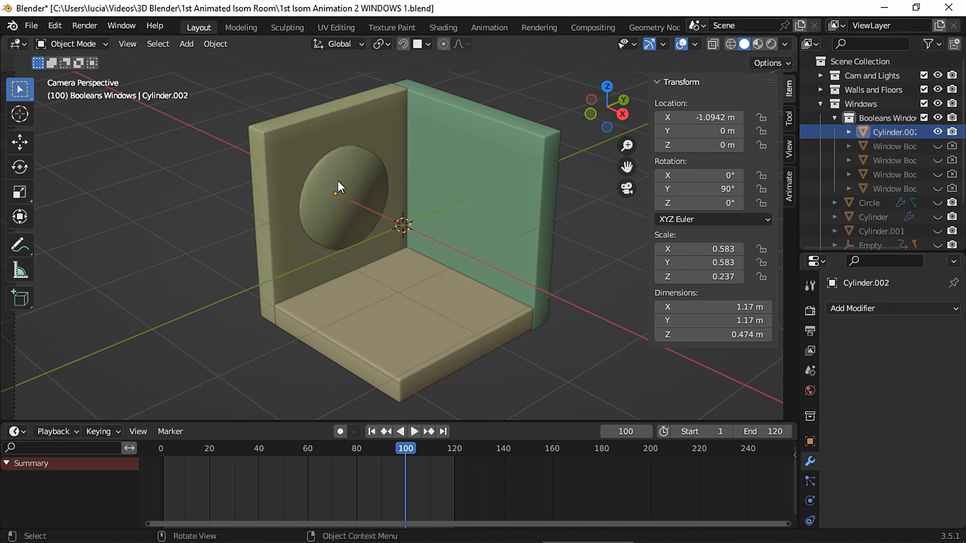
key("s")
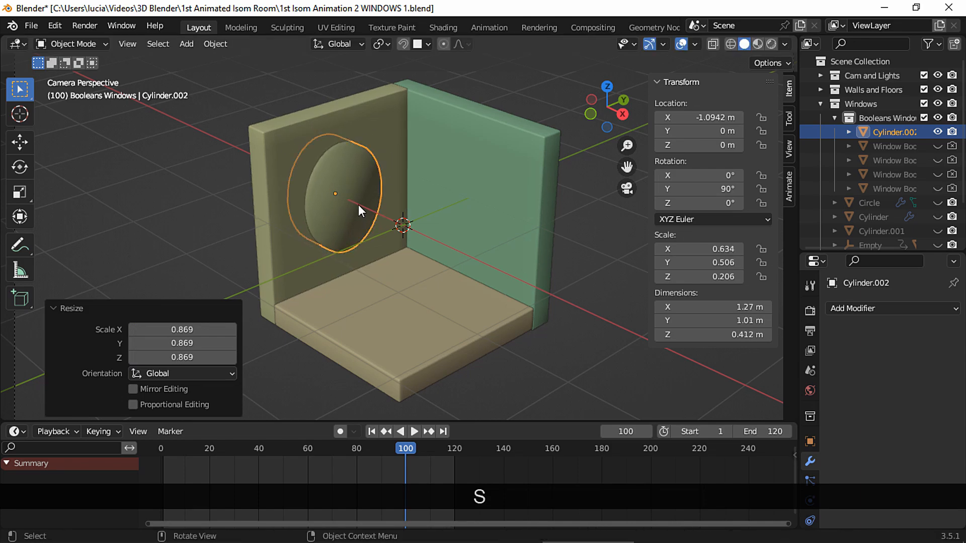
Bevel the cutter's top edges into an arch (5 segments, shape 0.5) and shade it smooth
key("Tab")
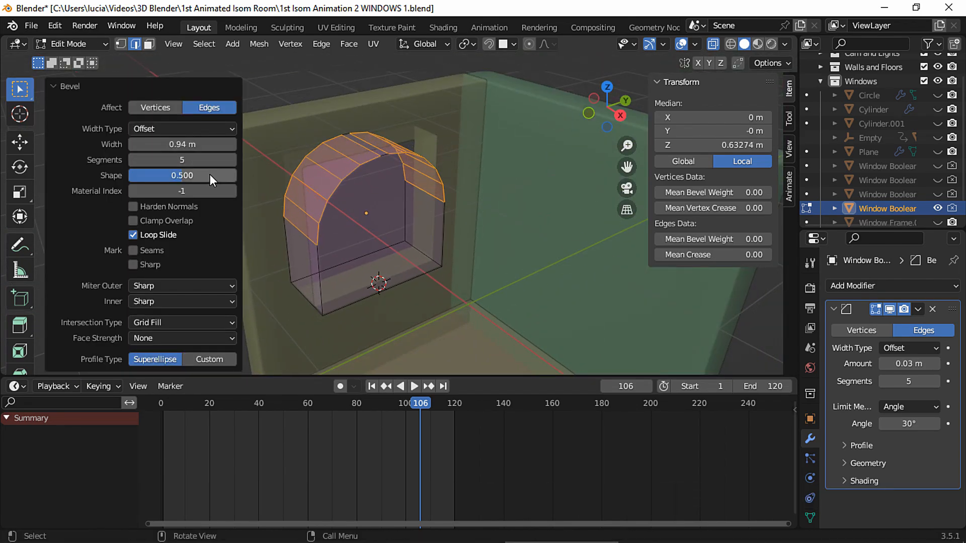
key("Tab")
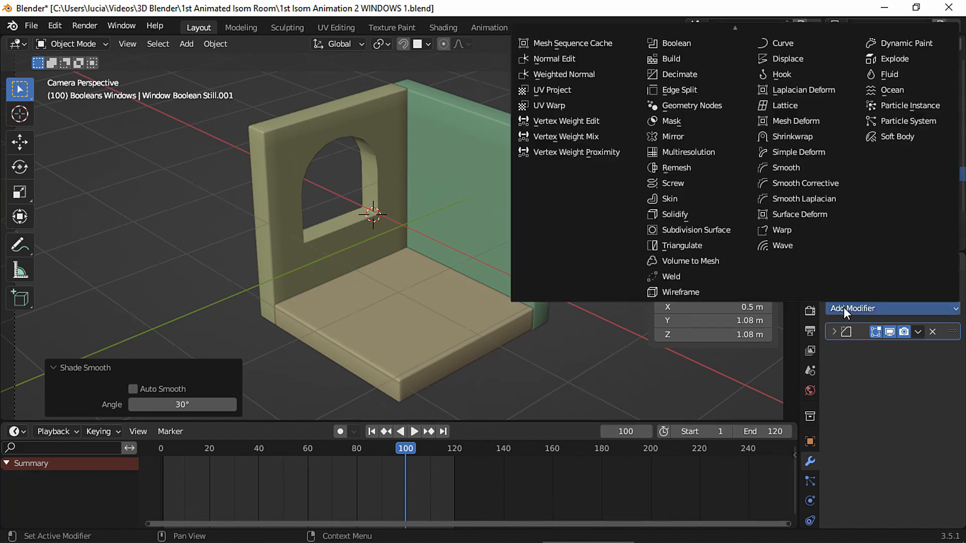
left_click(696, 229)
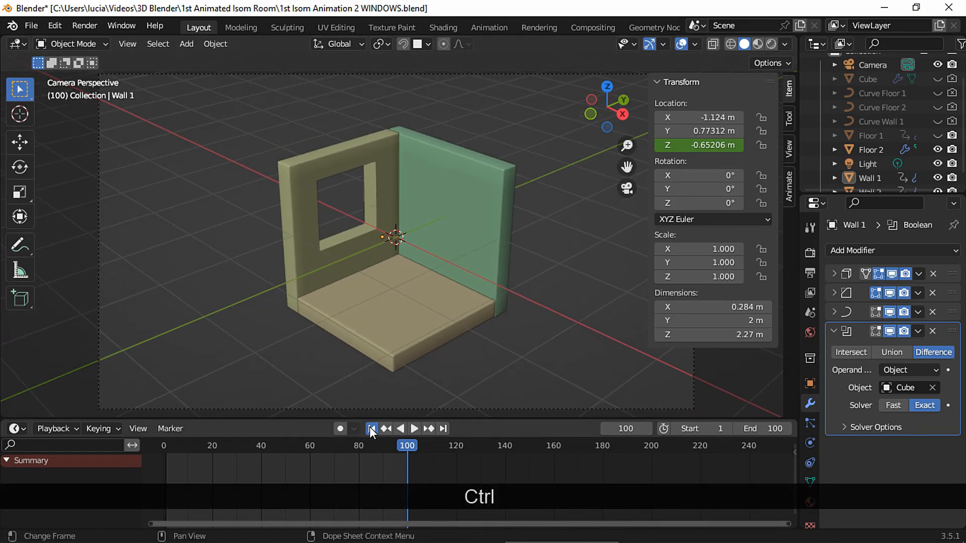
Keyframe the window block at zero scale on frame 75 and full scale on frame 87, previewing playback
key("space")
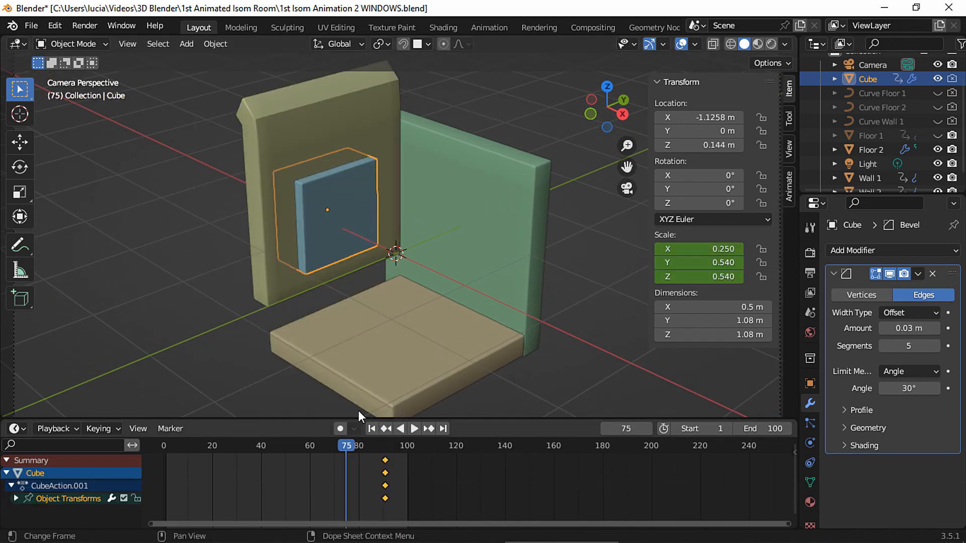
type("S0")
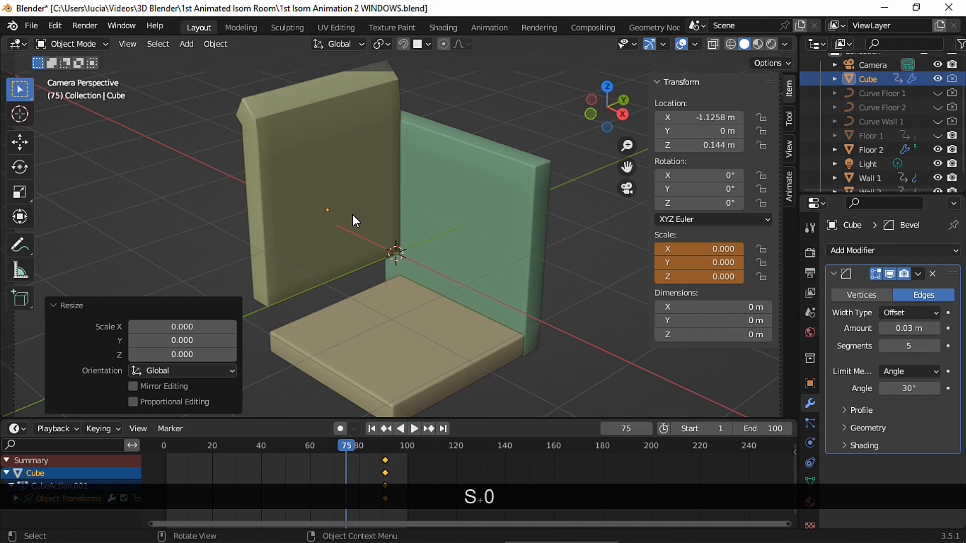
key("space")
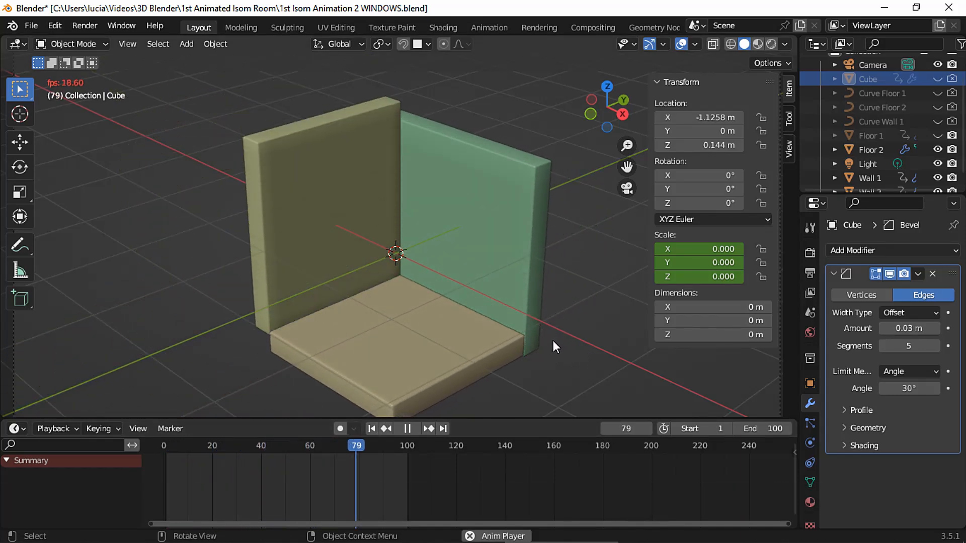
key("space")
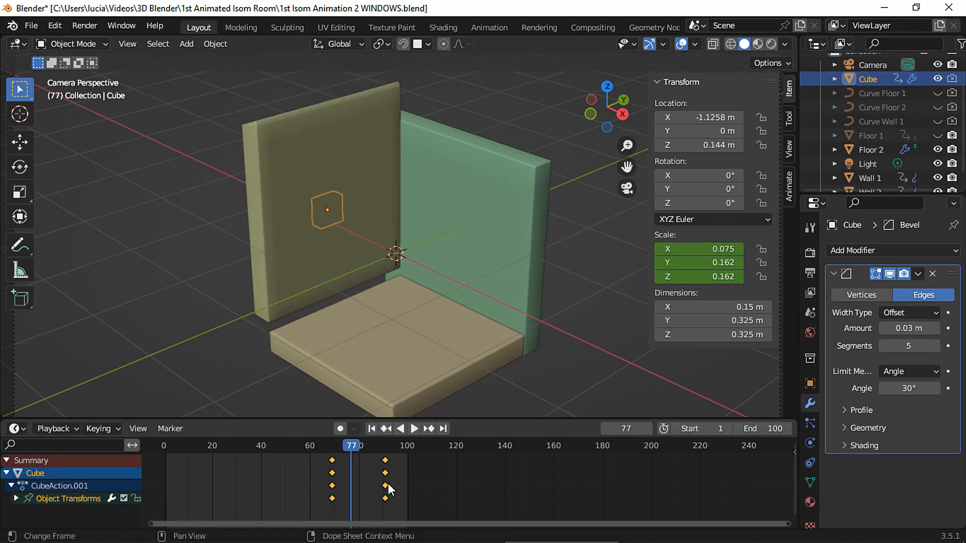
left_click(414, 429)
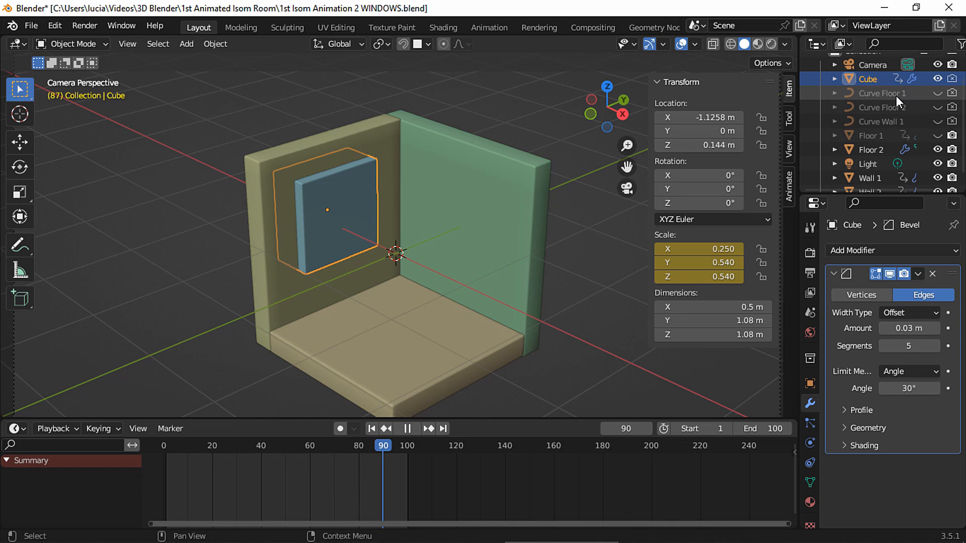
key("space")
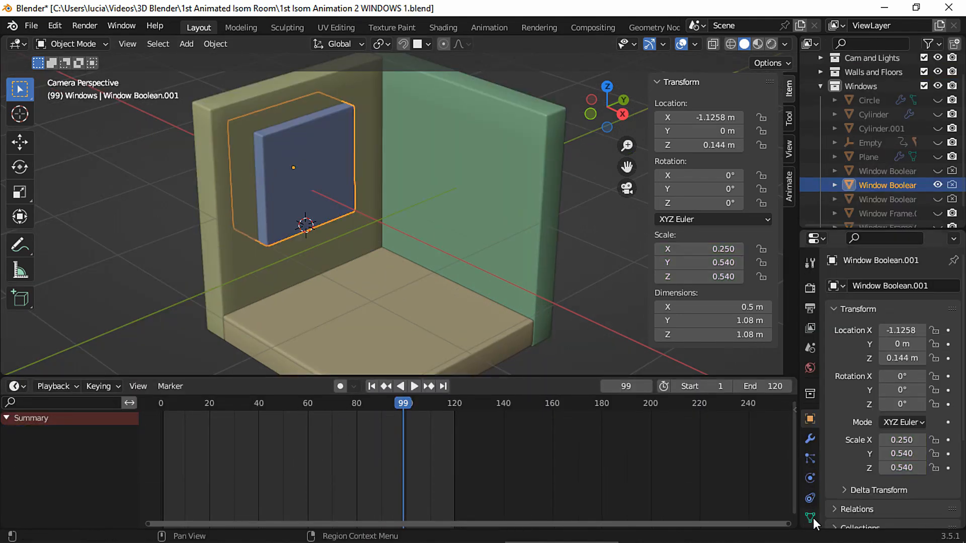
Review the cutter's shape key settings and play the keyframed wall dropping into place
left_click(810, 517)
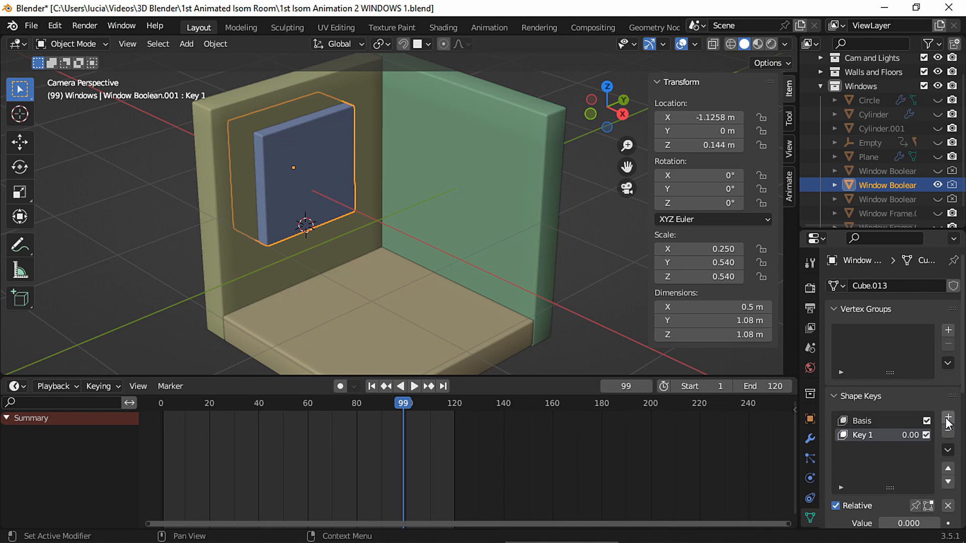
key("Tab")
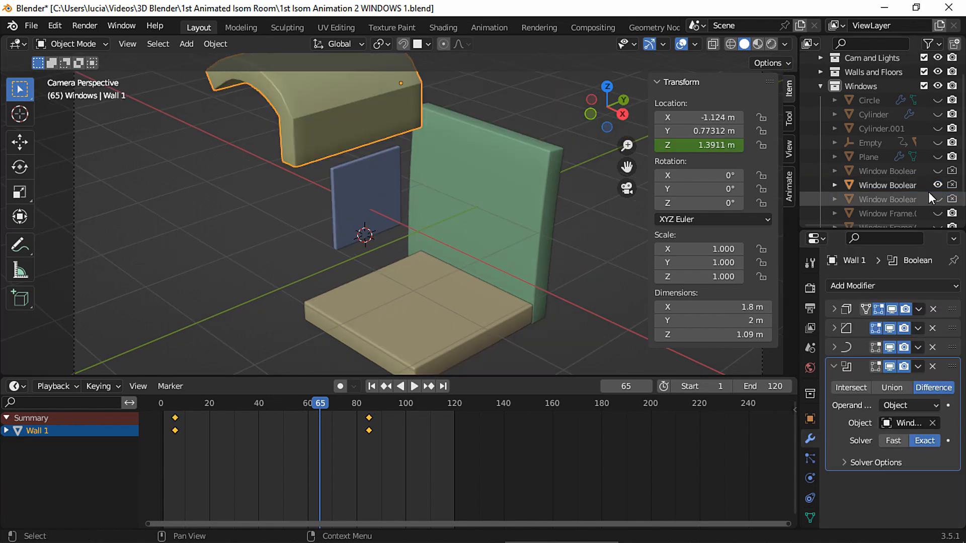
left_click(414, 386)
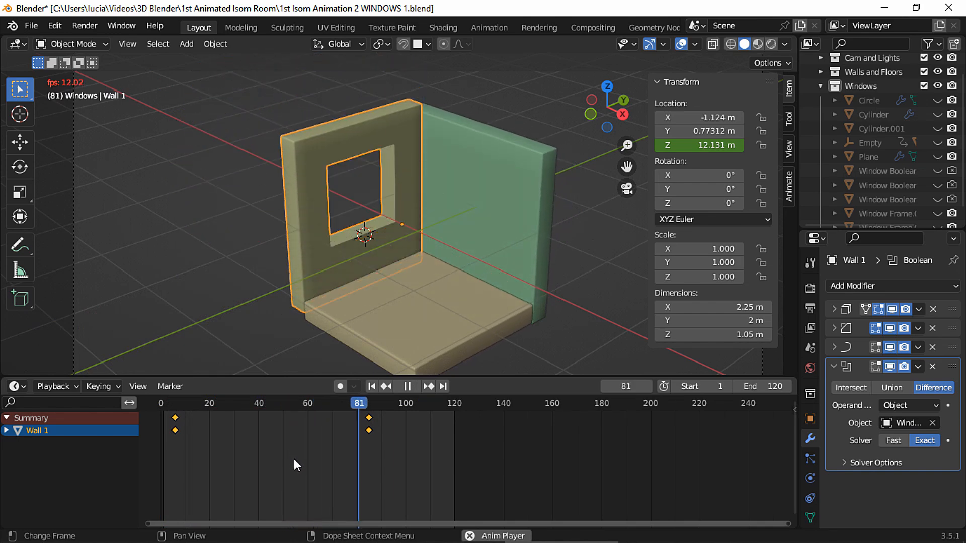
key("space")
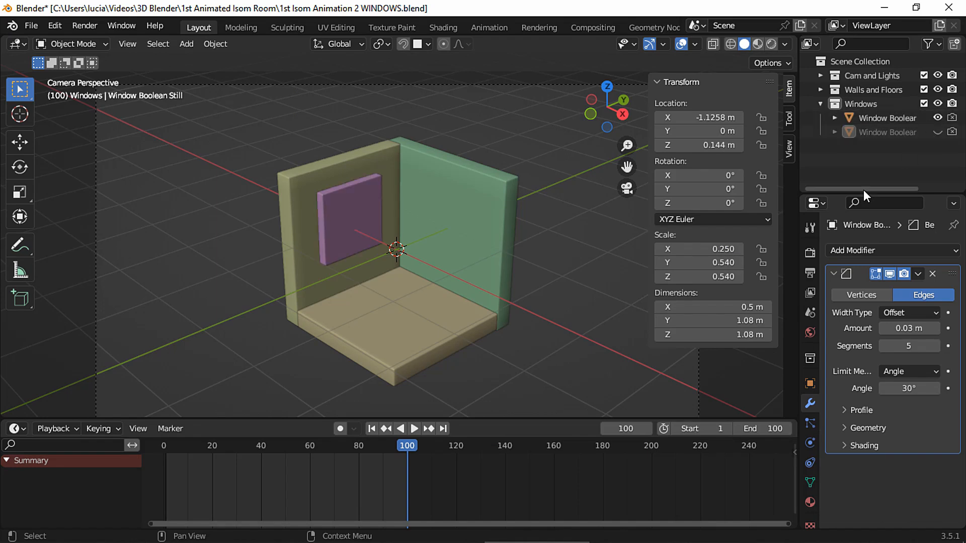
Delete the Key 1 and Basis shape keys from Window Boolean.001 and enter Edit Mode
left_click_drag(346, 212, 389, 229)
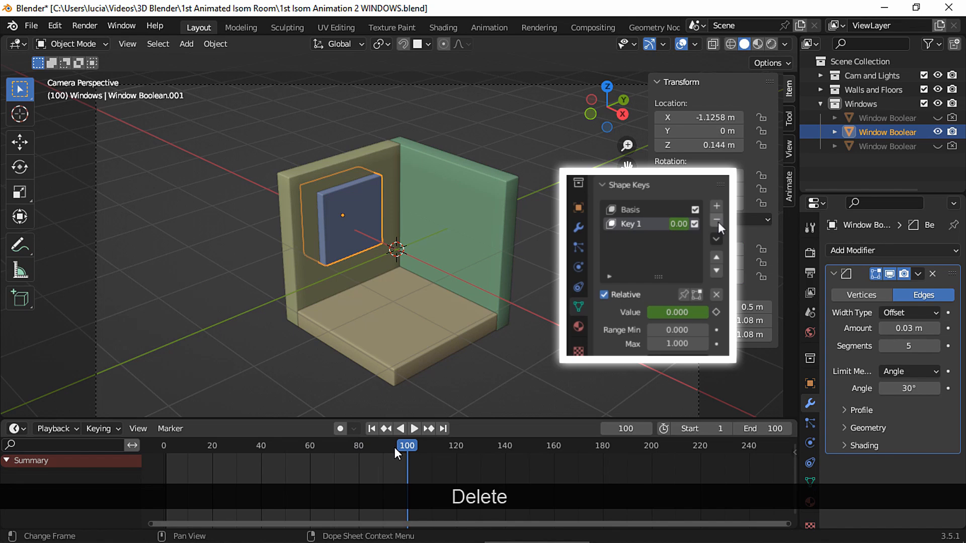
left_click(717, 221)
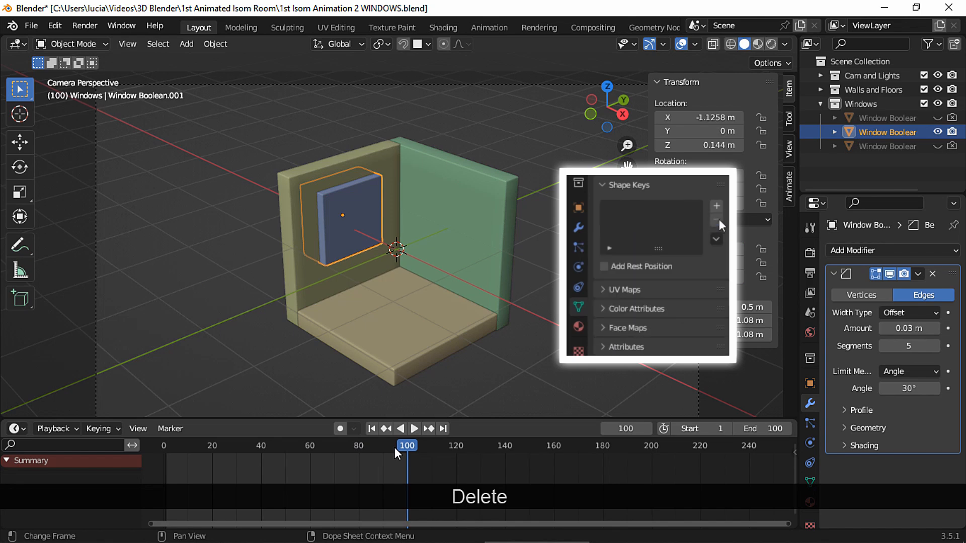
key("Tab")
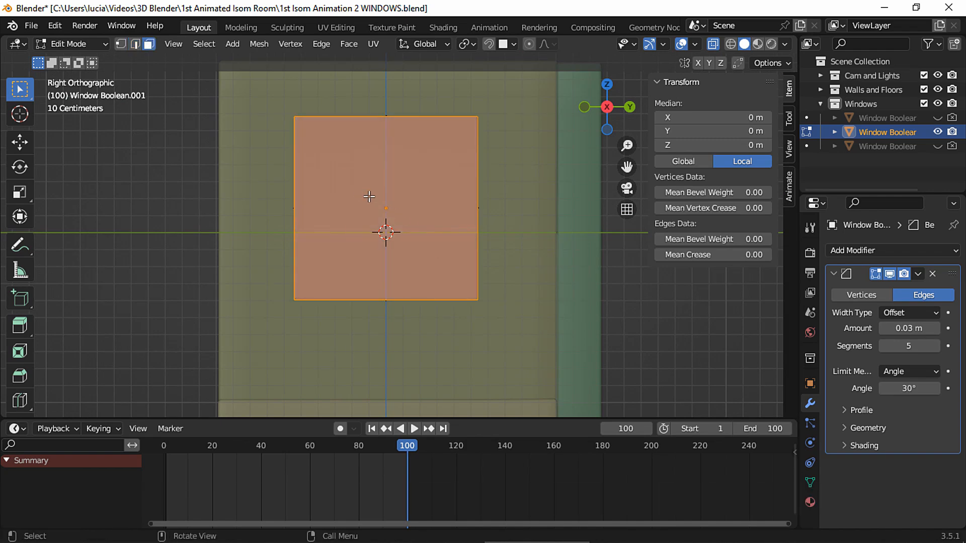
Inset the block's front face and remove the inner faces, leaving a hollow bevelled frame
left_click_drag(385, 241, 607, 154)
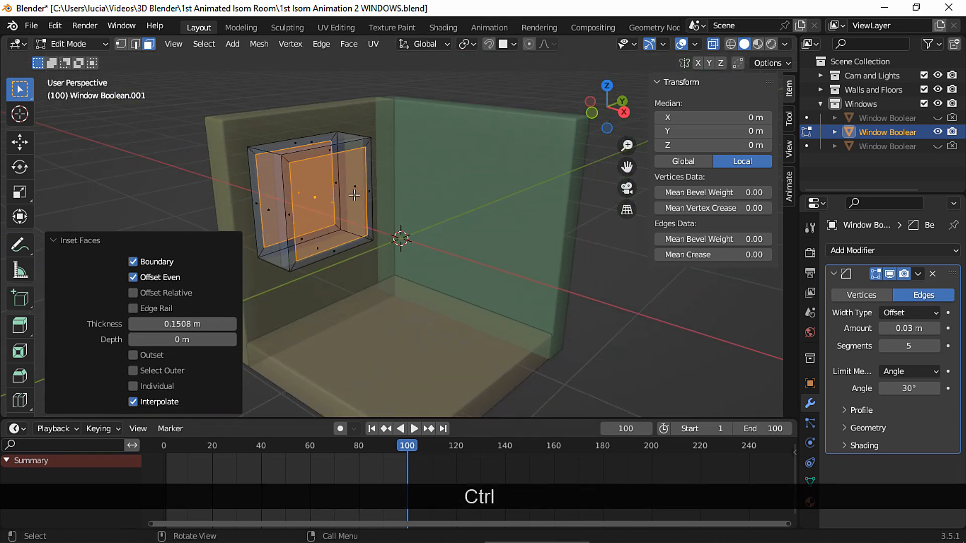
key("s")
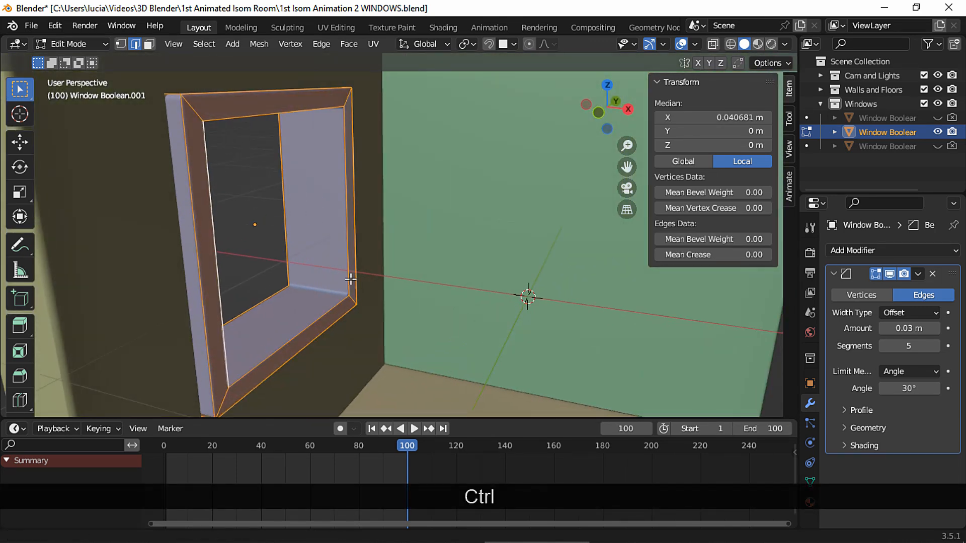
key("s")
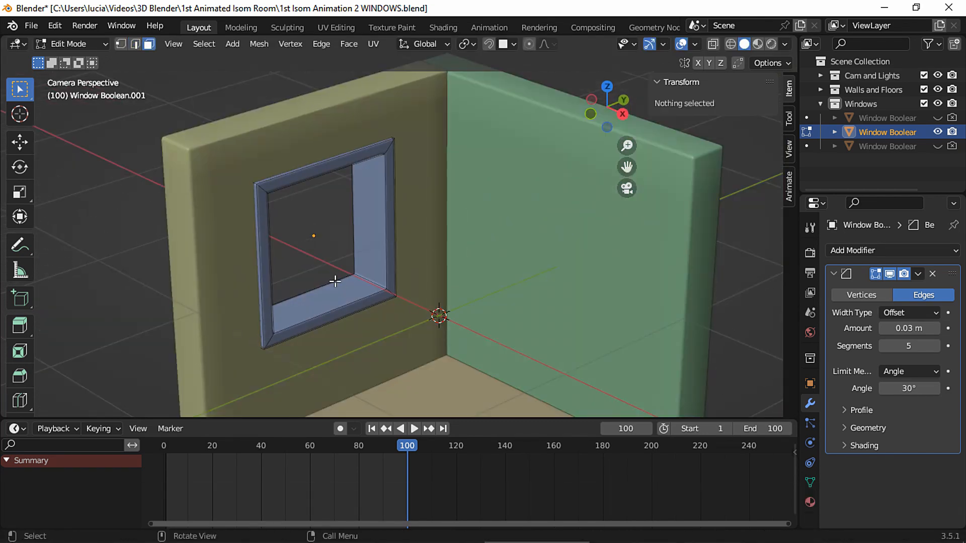
Duplicate the frame's inner faces and separate them into their own object
left_click(376, 287)
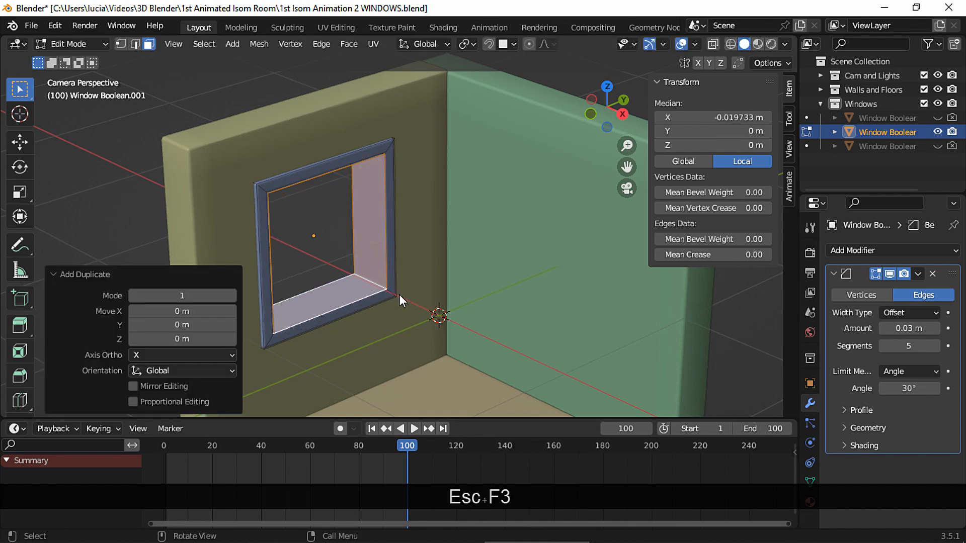
type("sep")
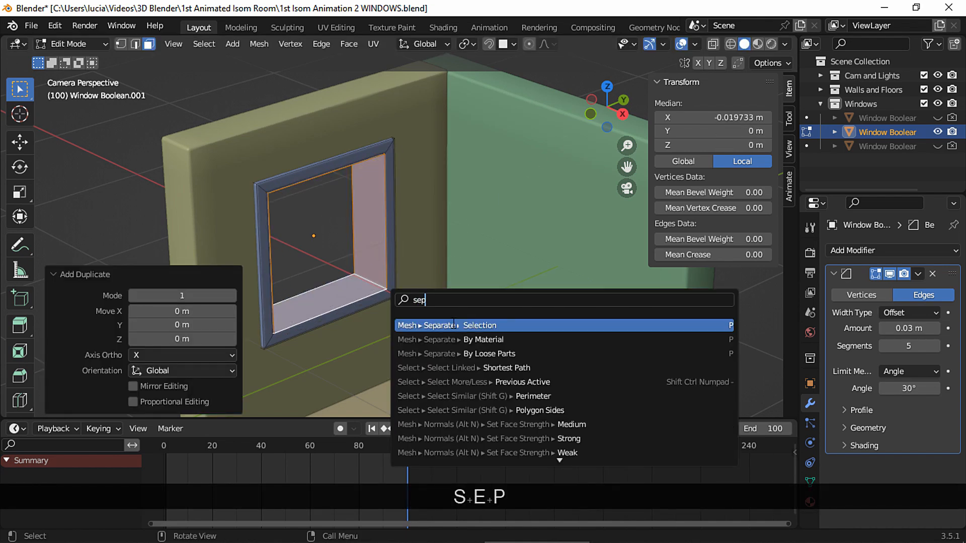
key("Tab")
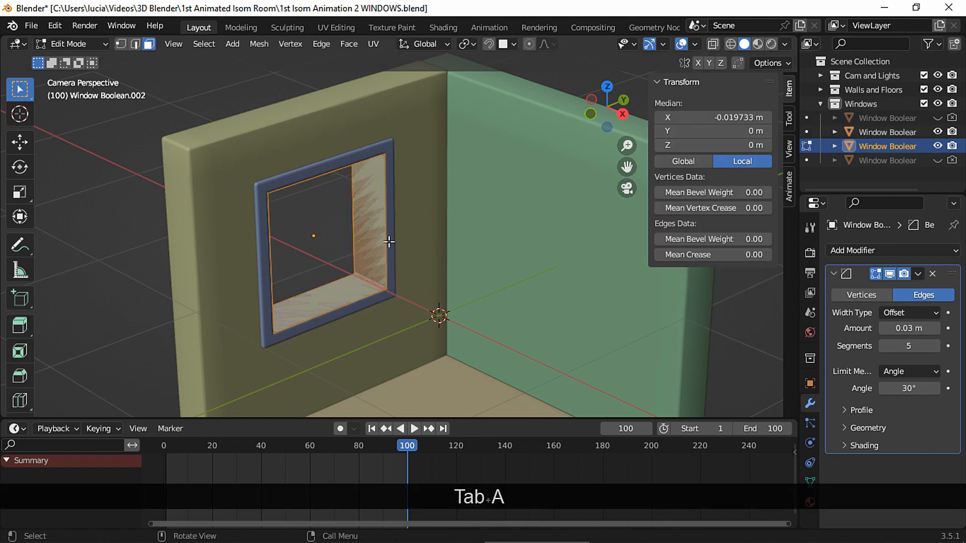
Loop-cut the separated piece, delete half its faces and inset the remaining panel face
key("ctrl+r")
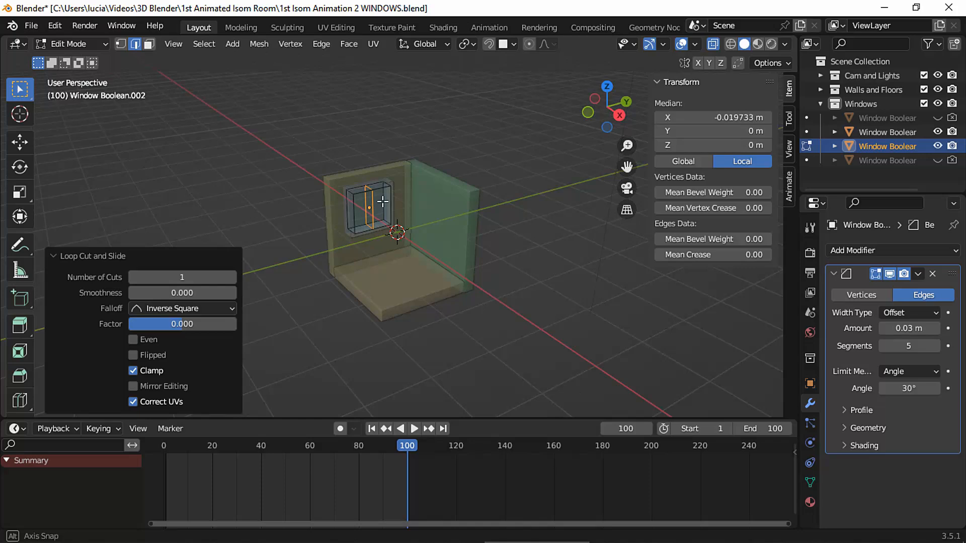
key("x")
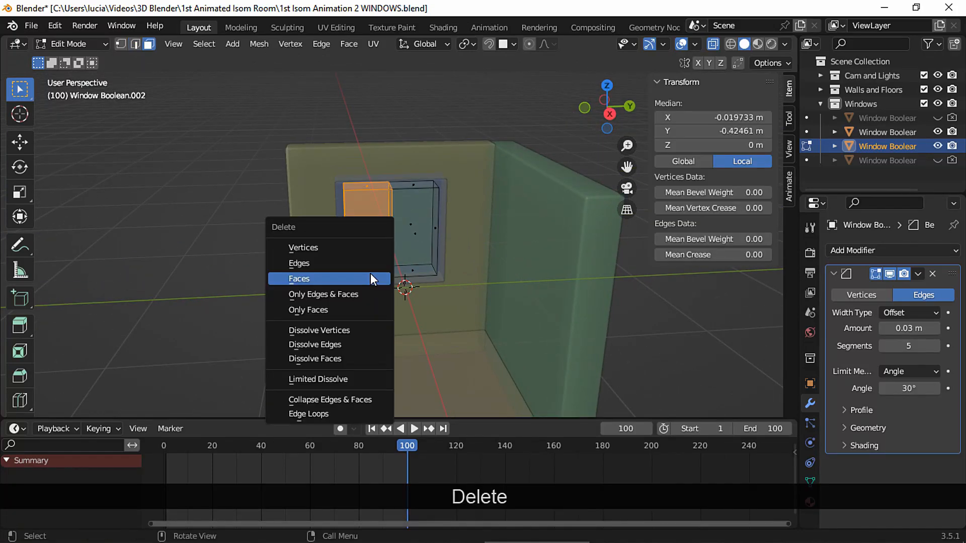
left_click(299, 279)
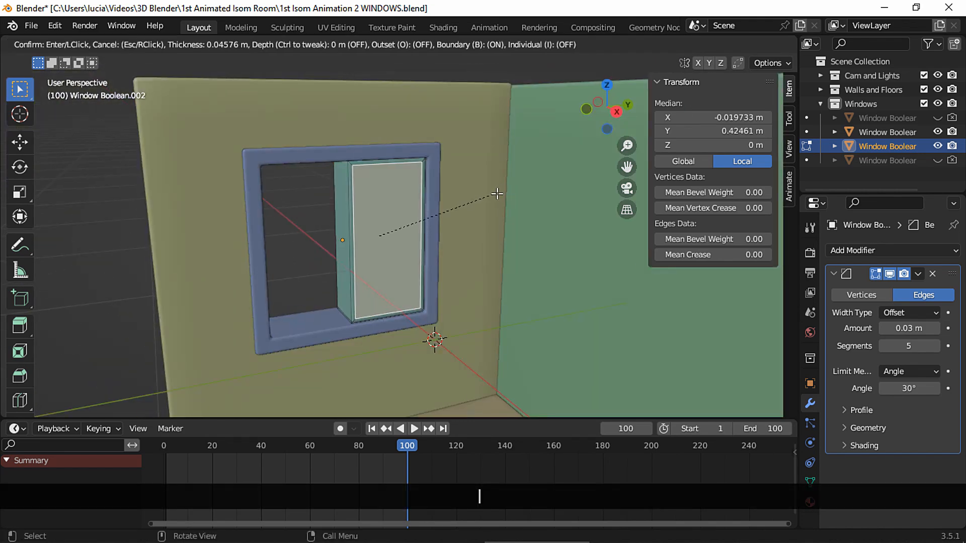
left_click(497, 194)
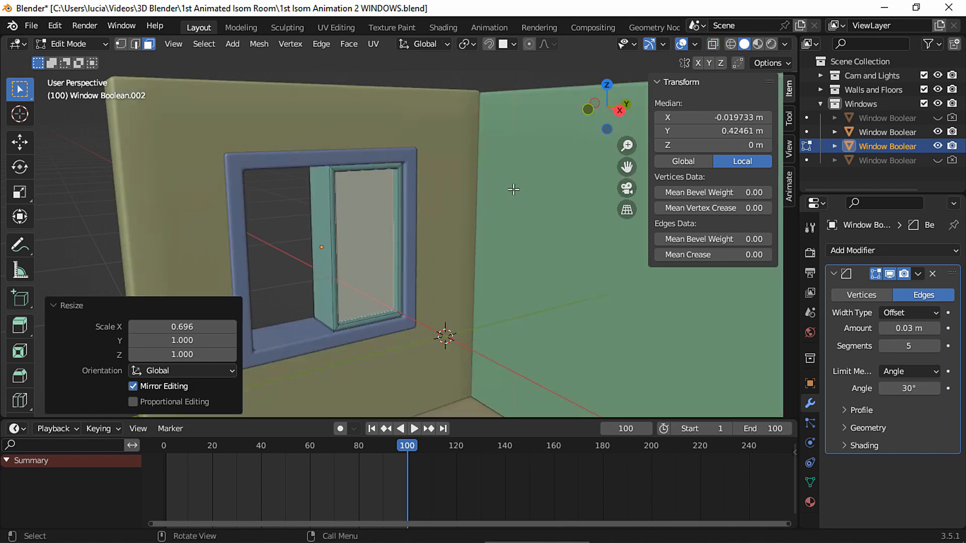
Divide the panel face into a six-cell grid, inset each cell individually and extrude the panes inward
key("ctrl+r")
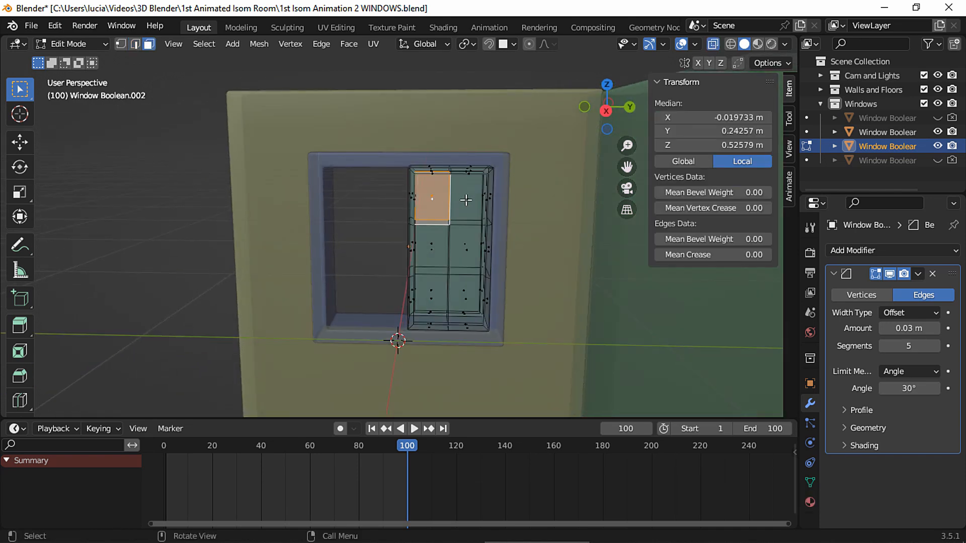
left_click(462, 288)
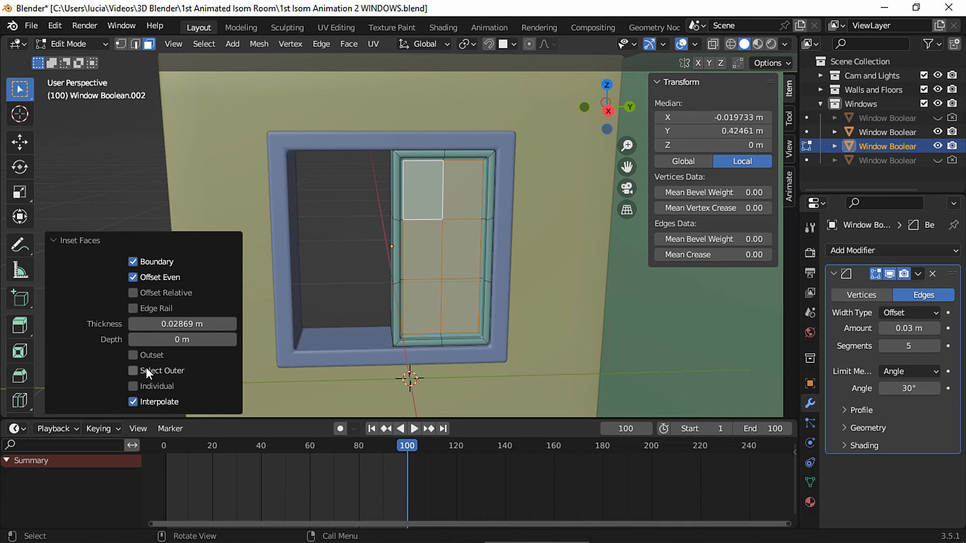
left_click(133, 386)
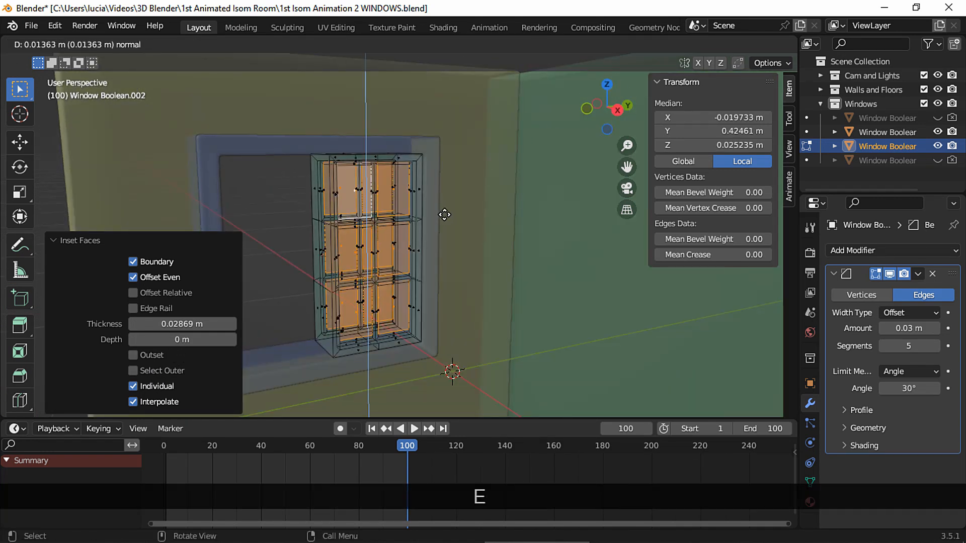
key("e")
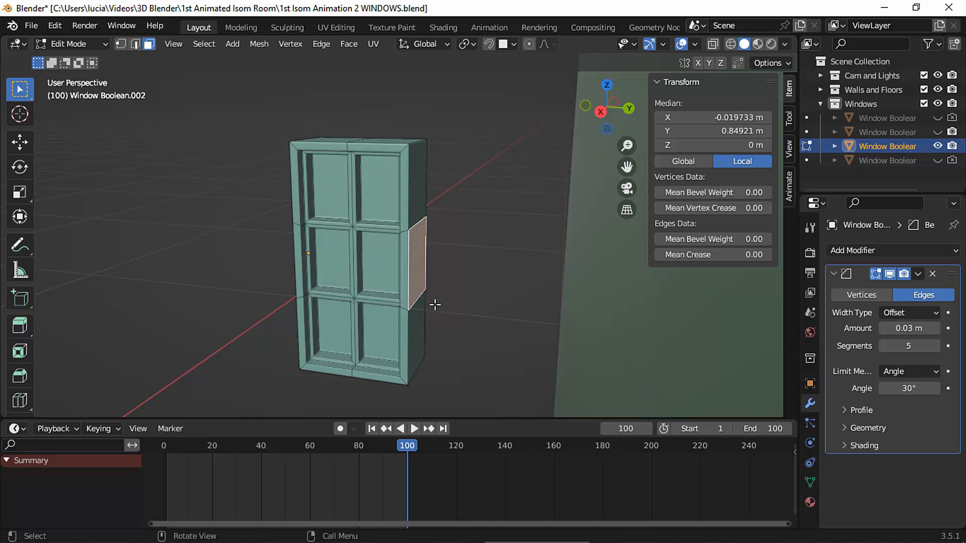
key("shift+s")
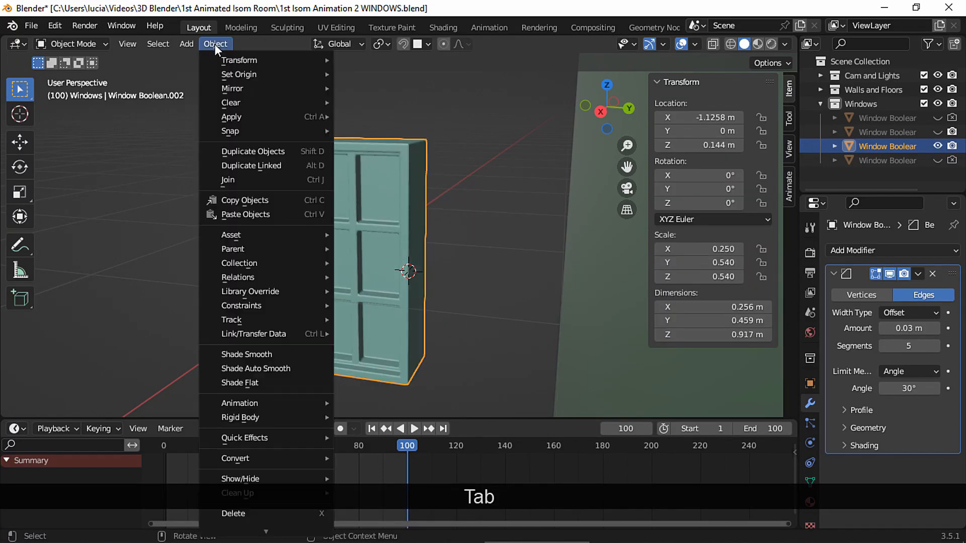
Add an Array modifier (count 2, relative offset Y -1) and slide the paired panels into the frame
left_click(240, 73)
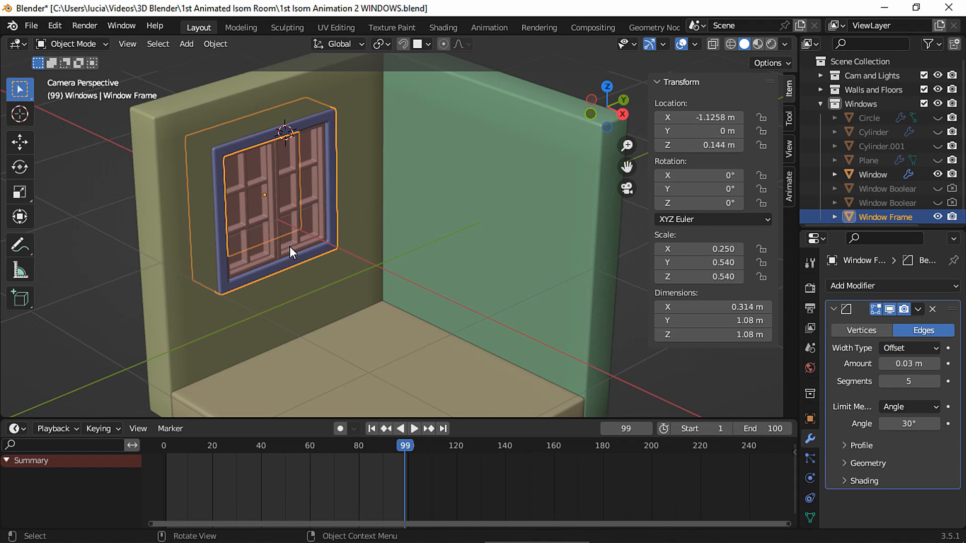
key("Tab")
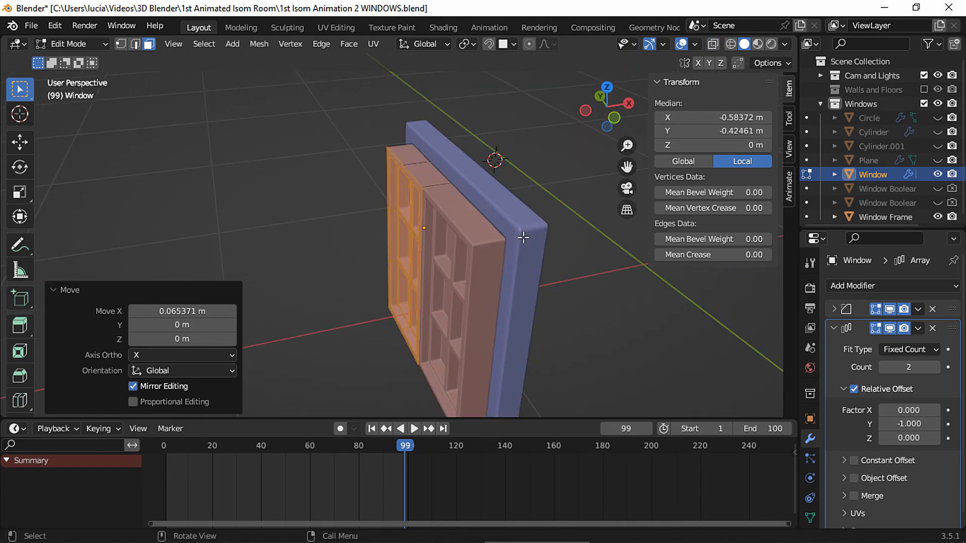
key("s")
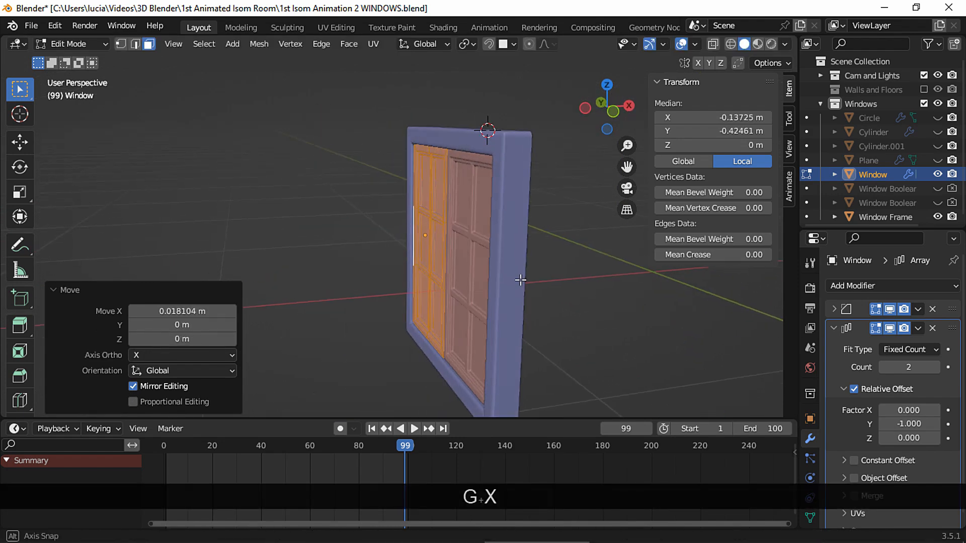
key("Tab")
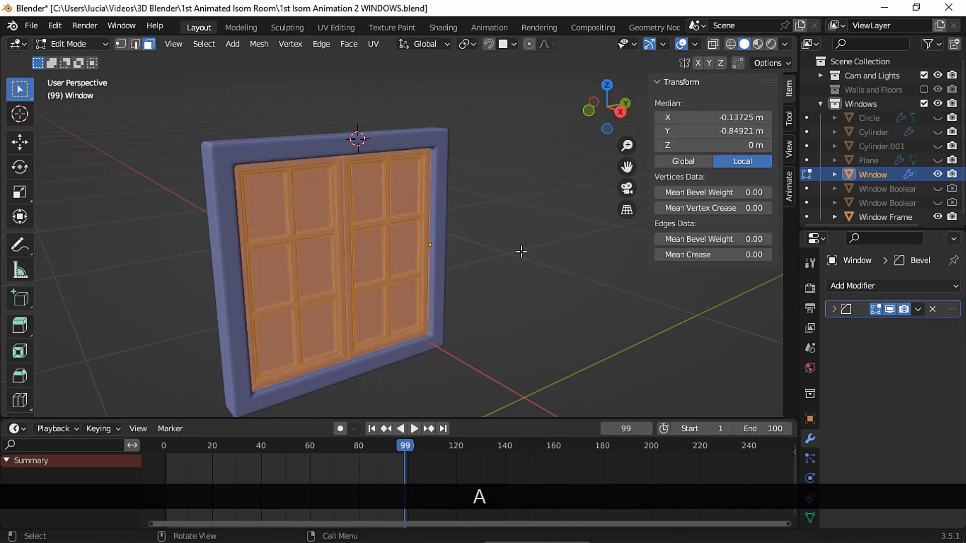
Delete loose geometry from the window and return to object mode
type("loo")
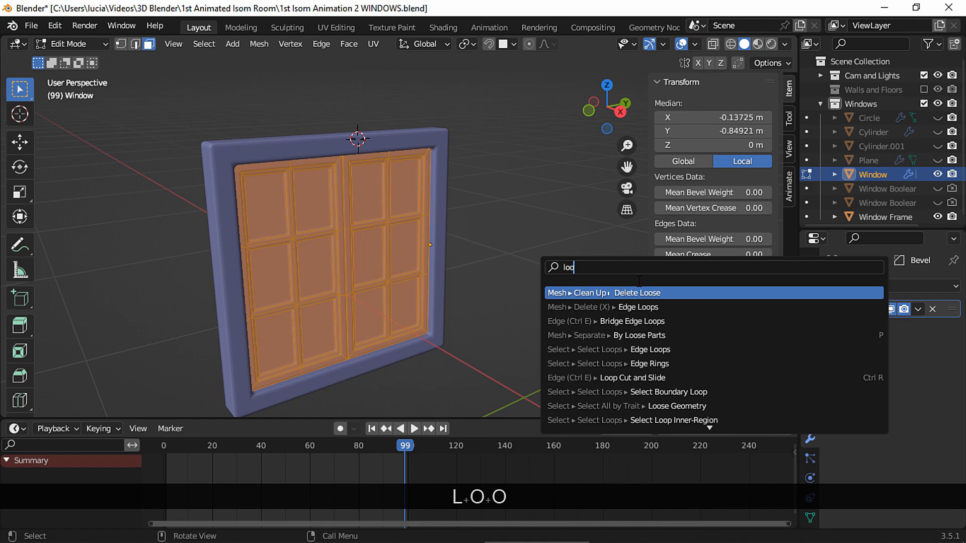
key("Tab")
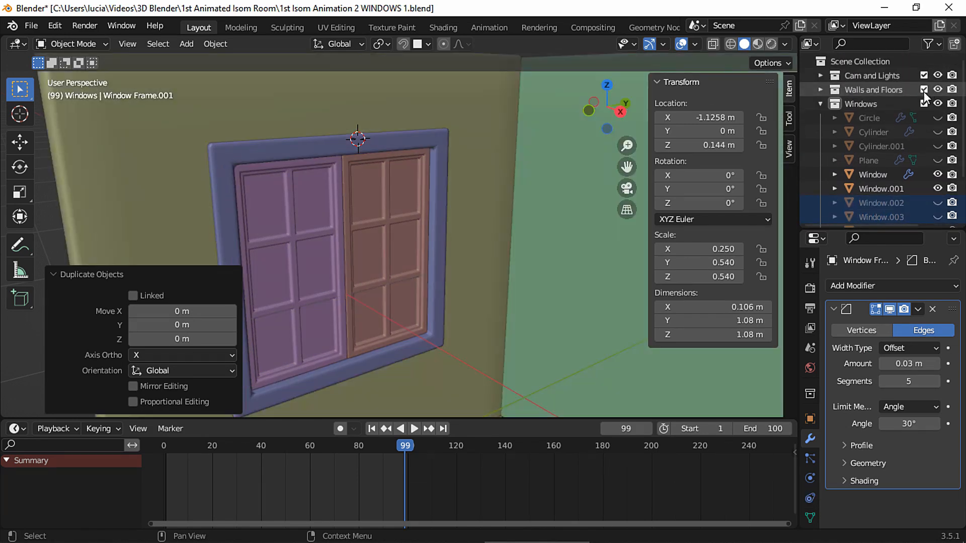
key("Tab")
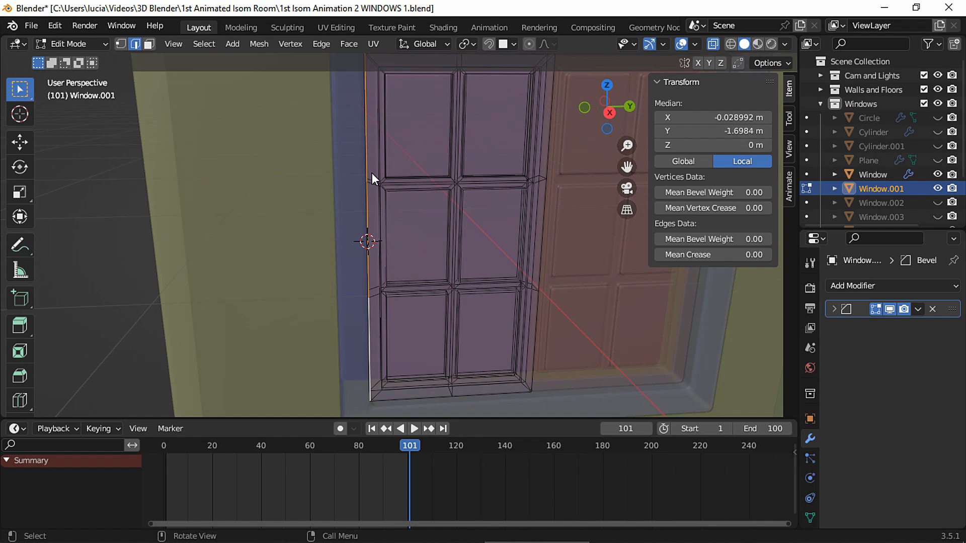
key("Tab")
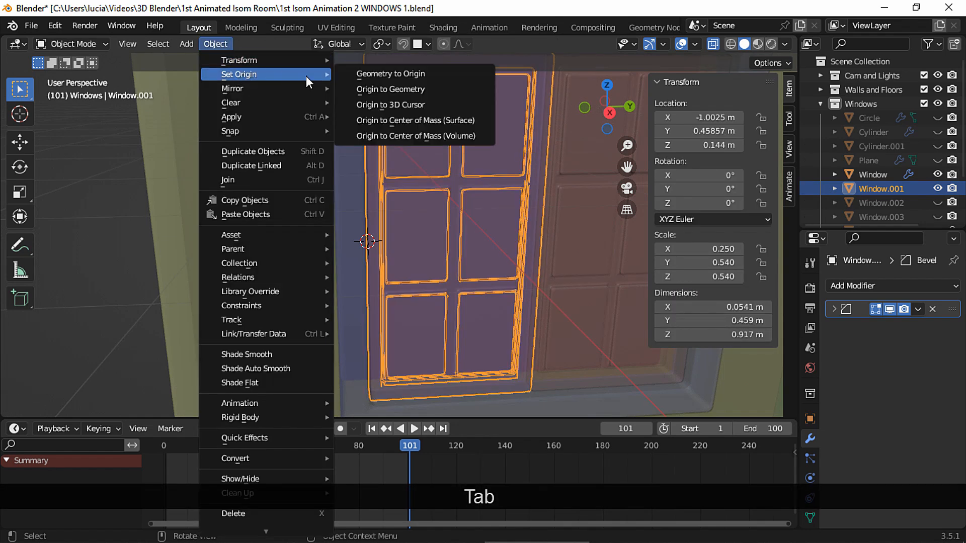
Set the panel's origin at its hinge side and choose the window frame's origin placement
left_click(391, 104)
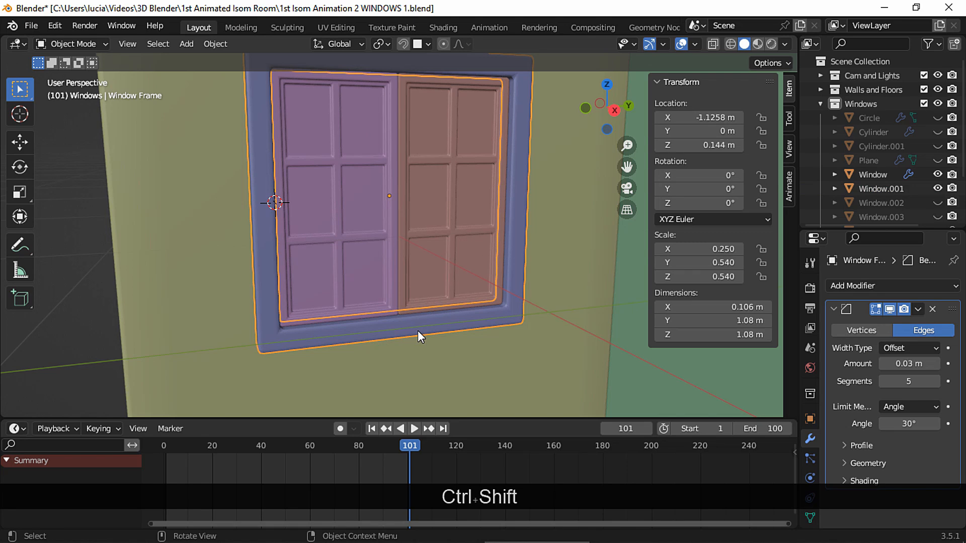
key("Tab")
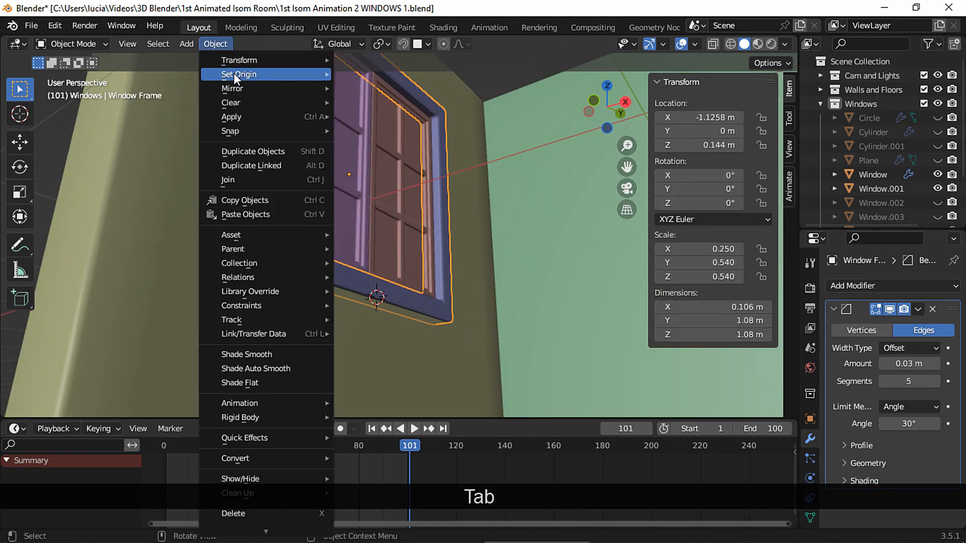
left_click(238, 74)
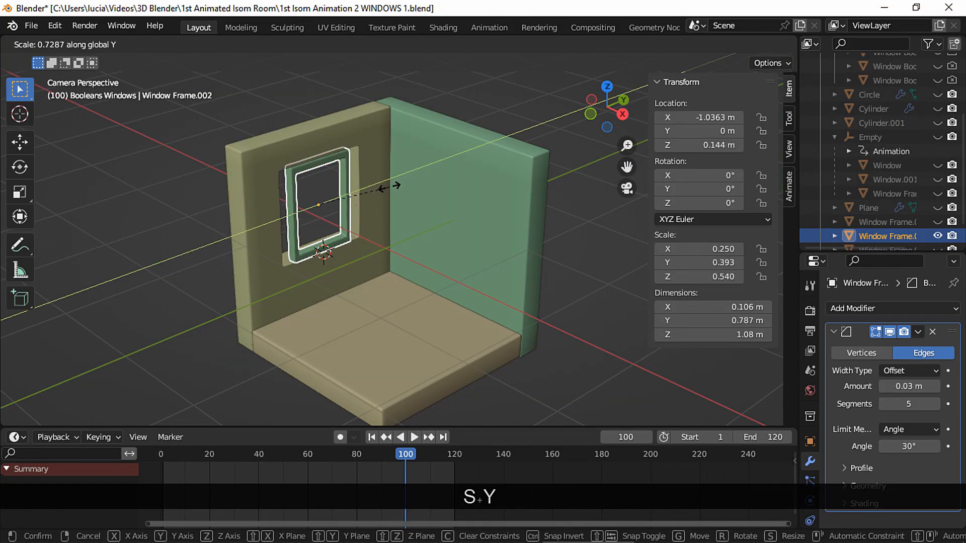
Duplicate the narrowed frame into a smaller inner sash and fit it into the upper half
key("shift+d")
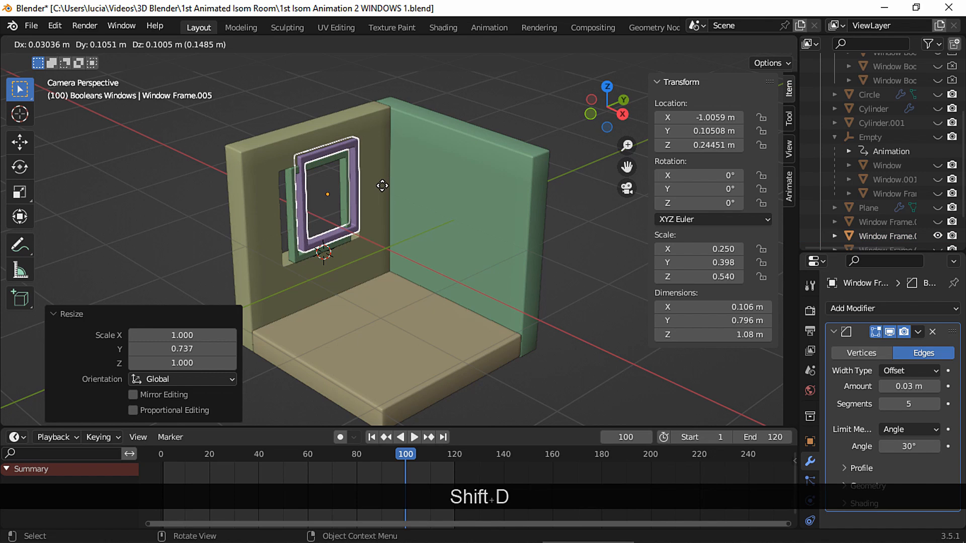
key("s")
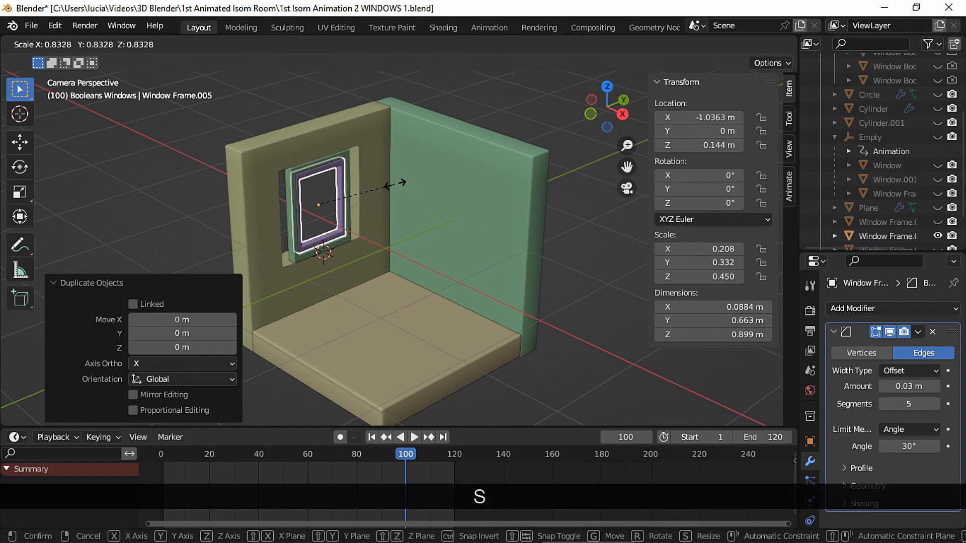
key("z")
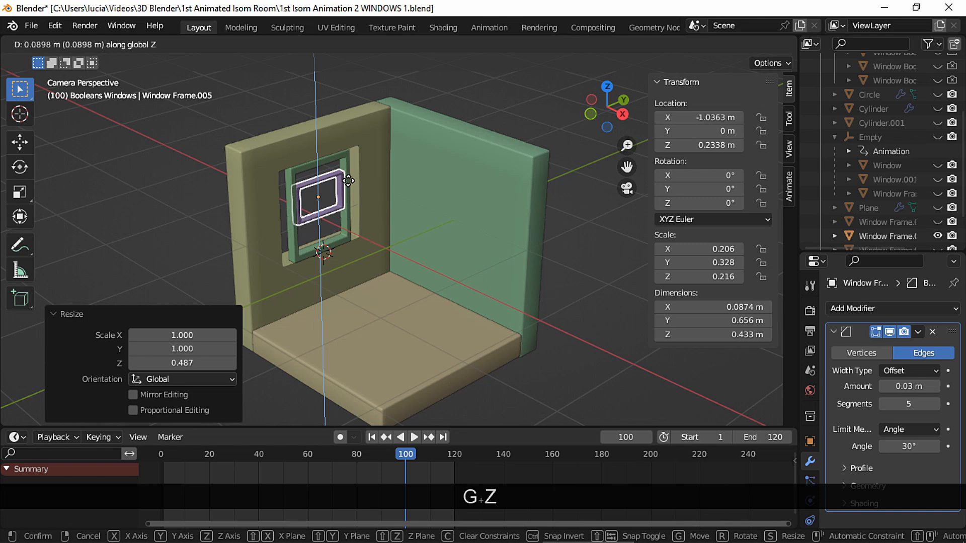
key("Tab")
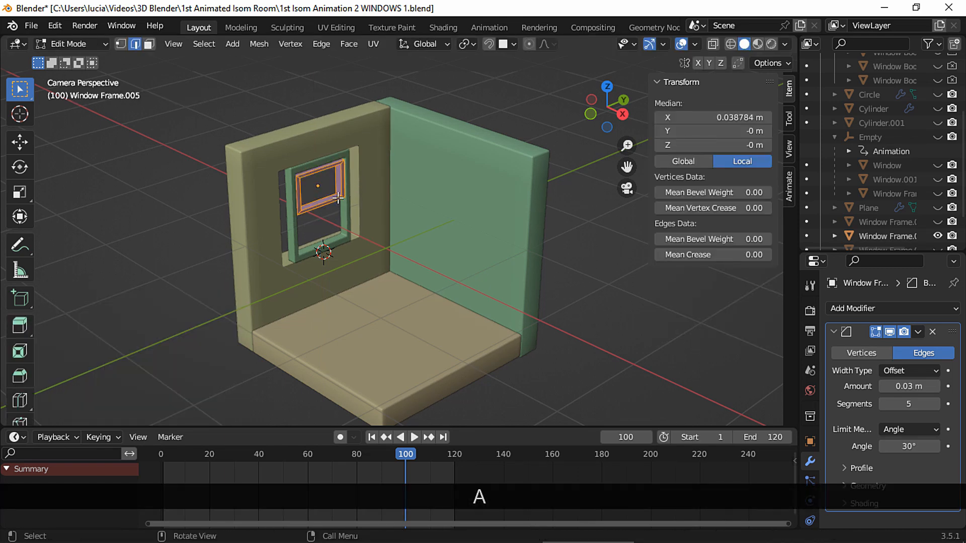
key("Shift+S")
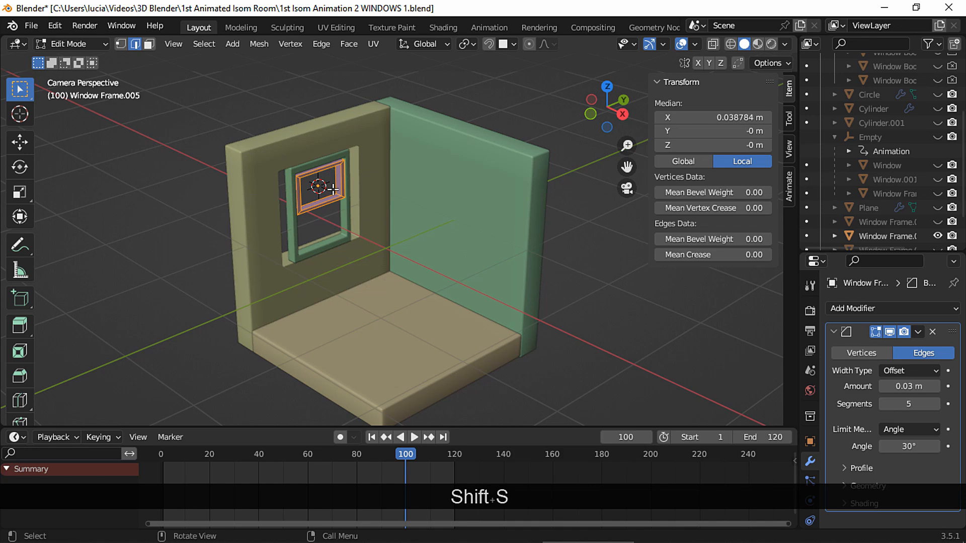
key("r")
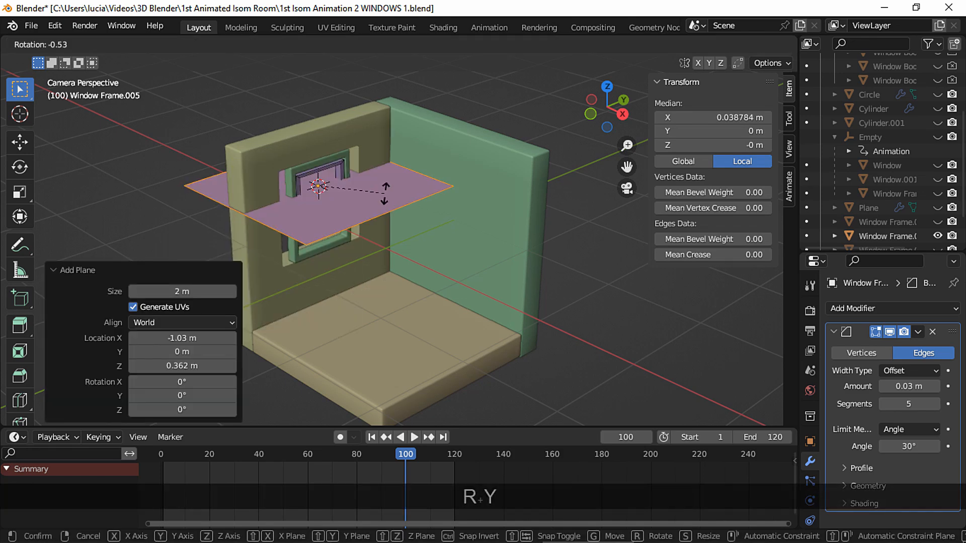
key("s")
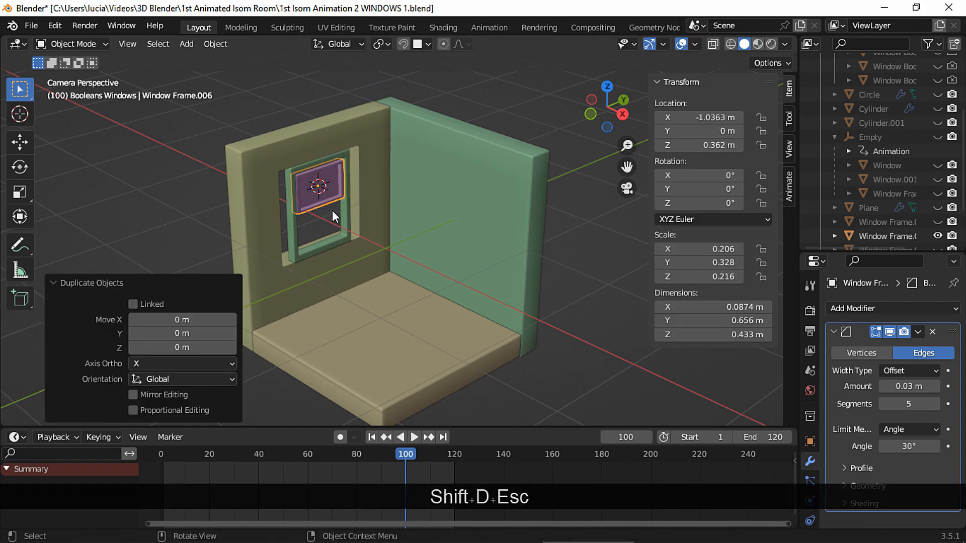
Duplicate the upper sash down as the bottom sash and resize the boolean opening cutter on Y
key("g")
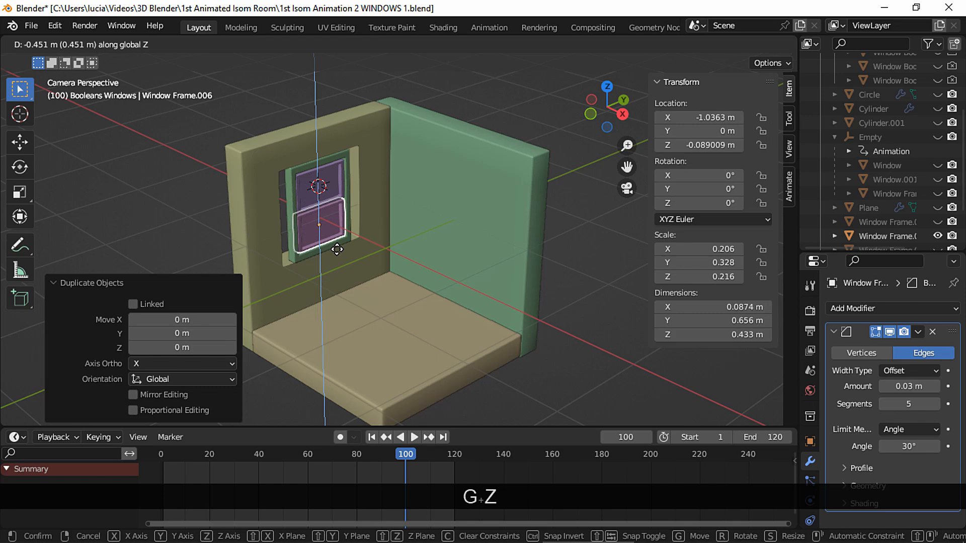
key("x")
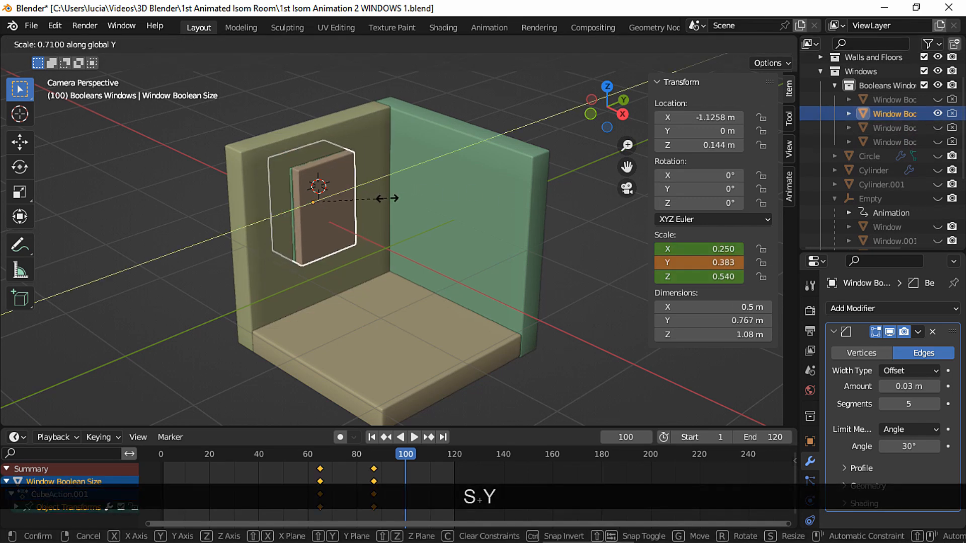
left_click(360, 238)
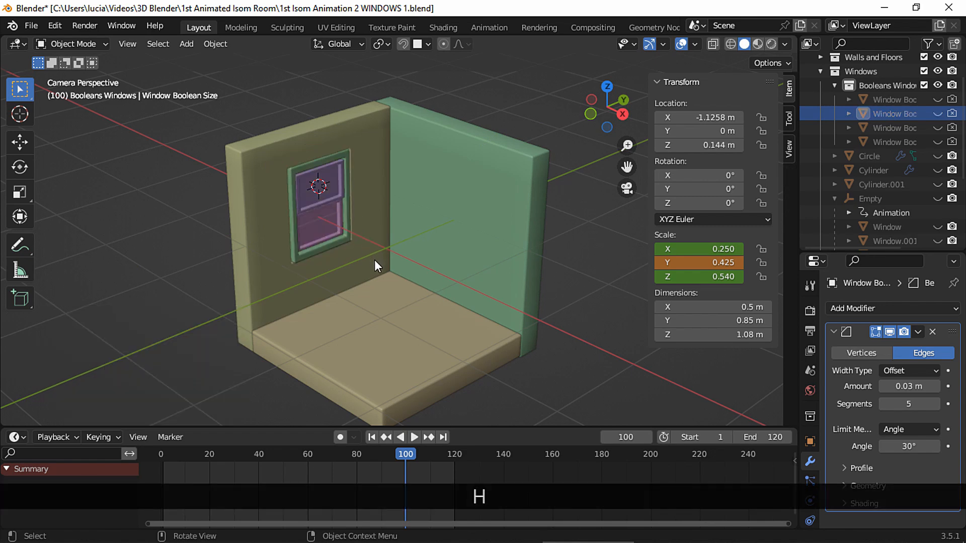
scroll("down", 3)
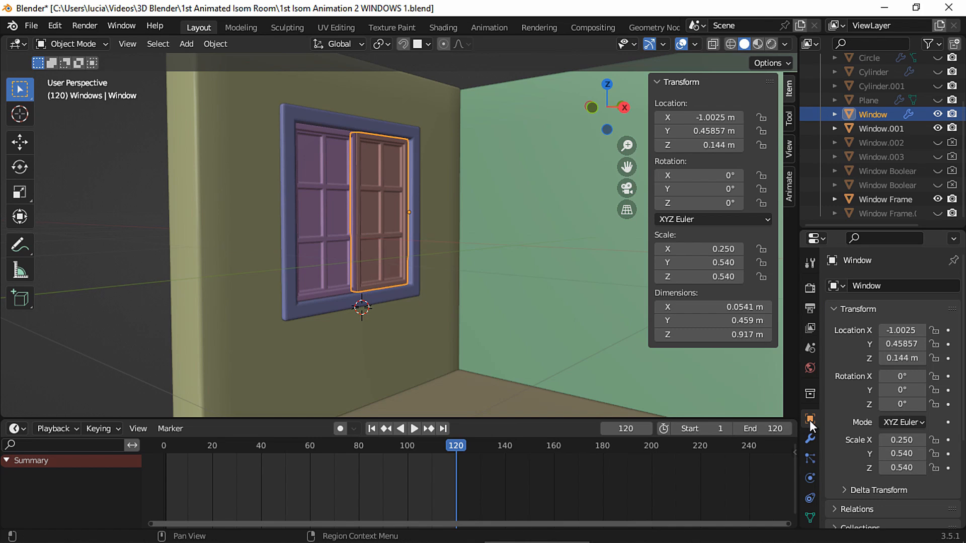
Swing the right casement pane open 35° around its hinge and keyframe it
key("r")
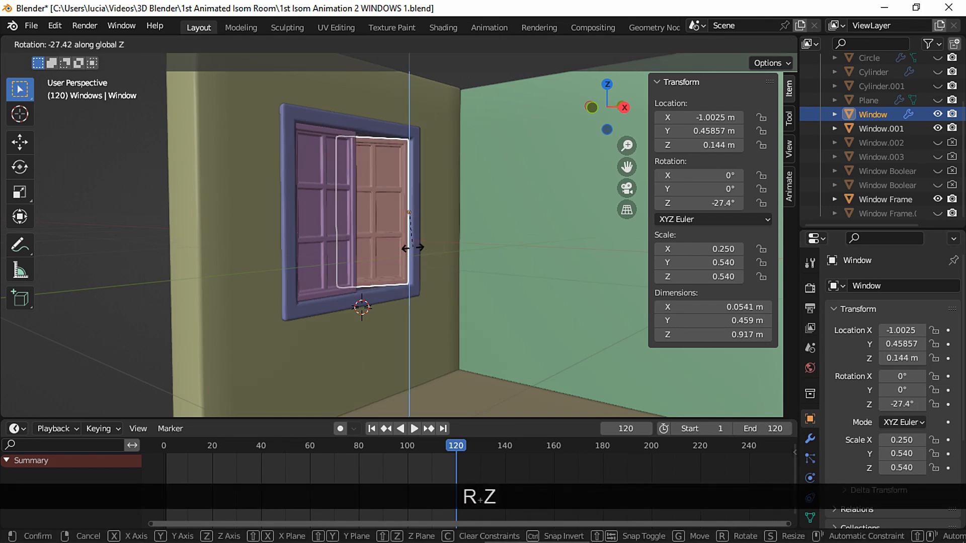
mouse_move(415, 254)
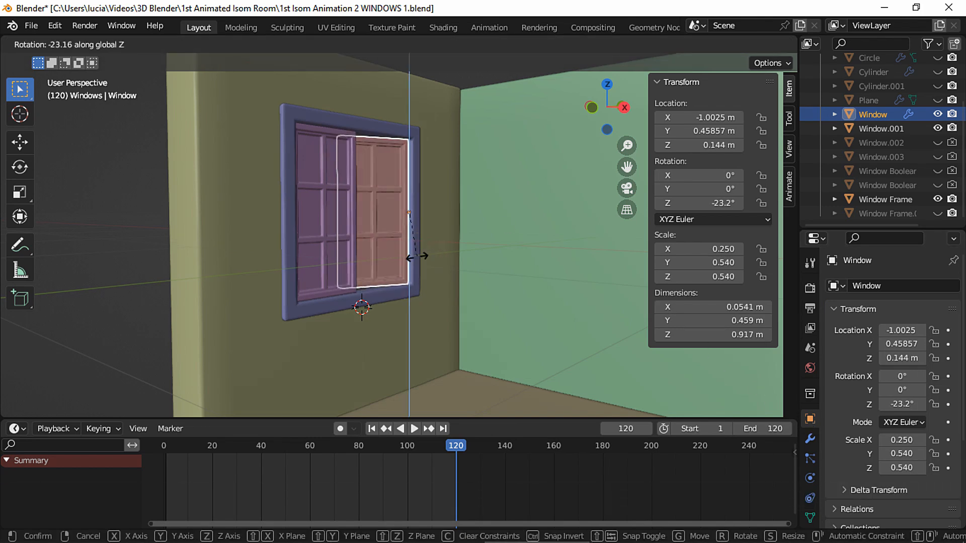
key("Escape")
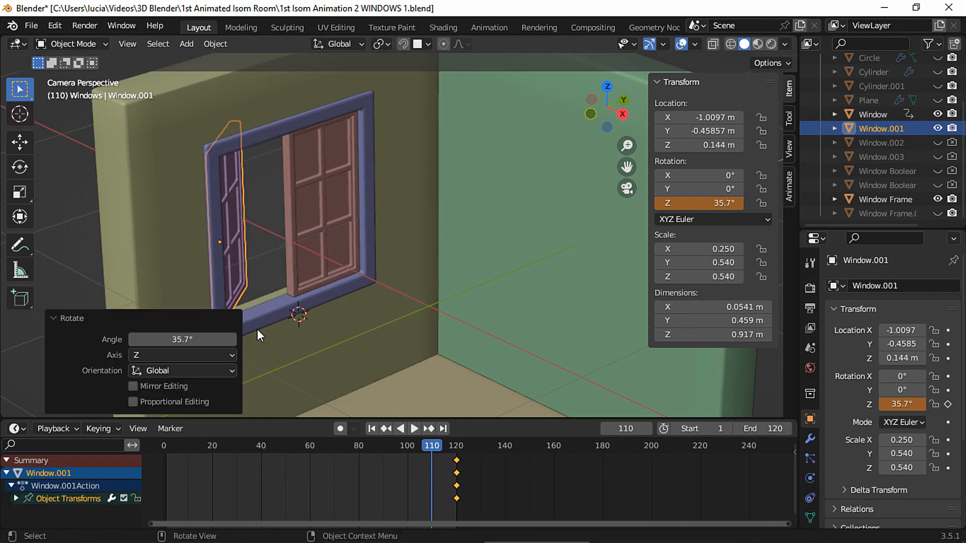
type("35")
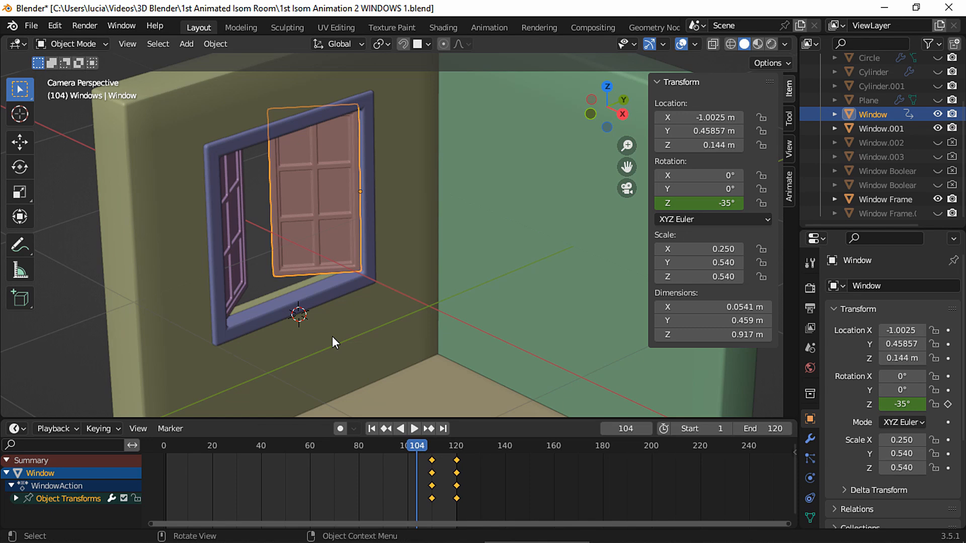
Add a Plain Axes empty at the hinge and parent the window parts to it
key("shift+a")
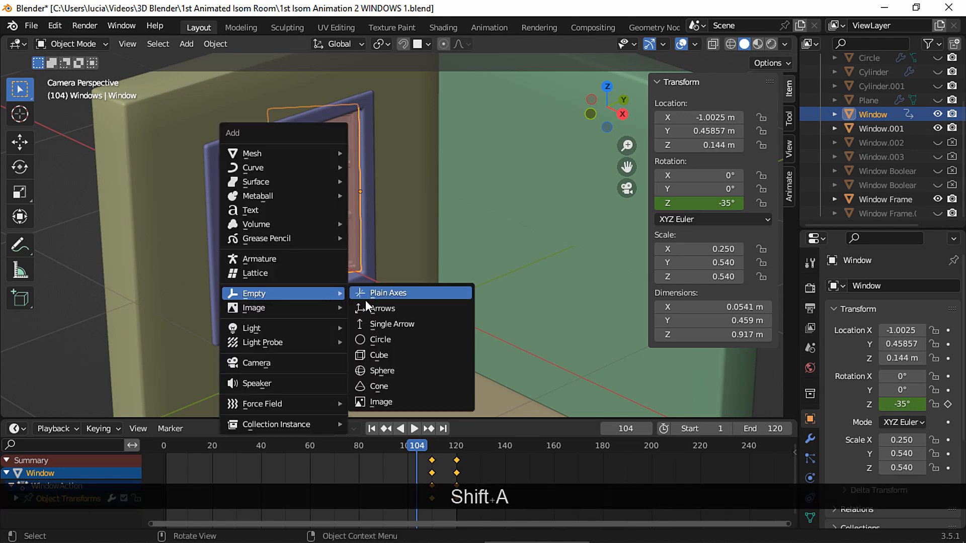
left_click(386, 293)
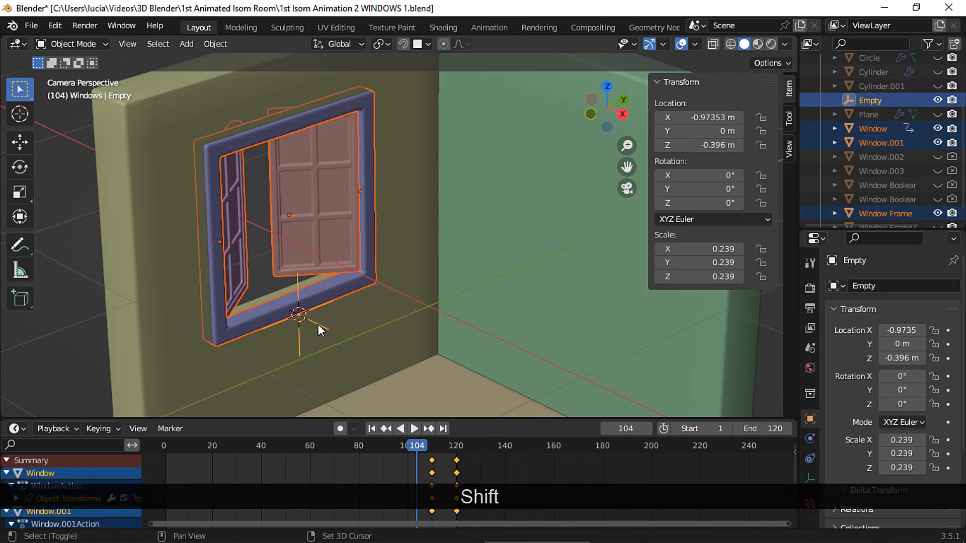
key("ctrl+p")
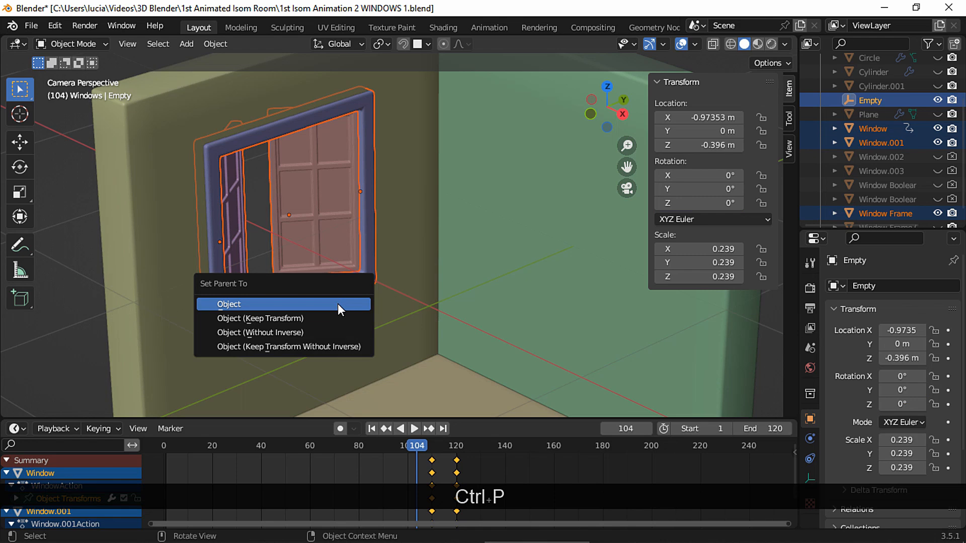
left_click(229, 304)
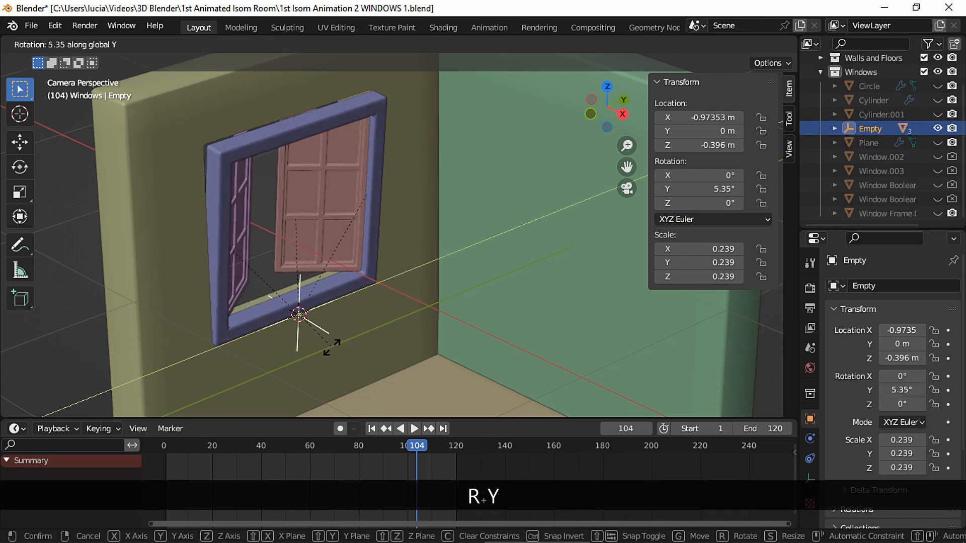
Keyframe the empty's Y rotation tilt up to frame 104 and shrink its scale to zero
key("Escape")
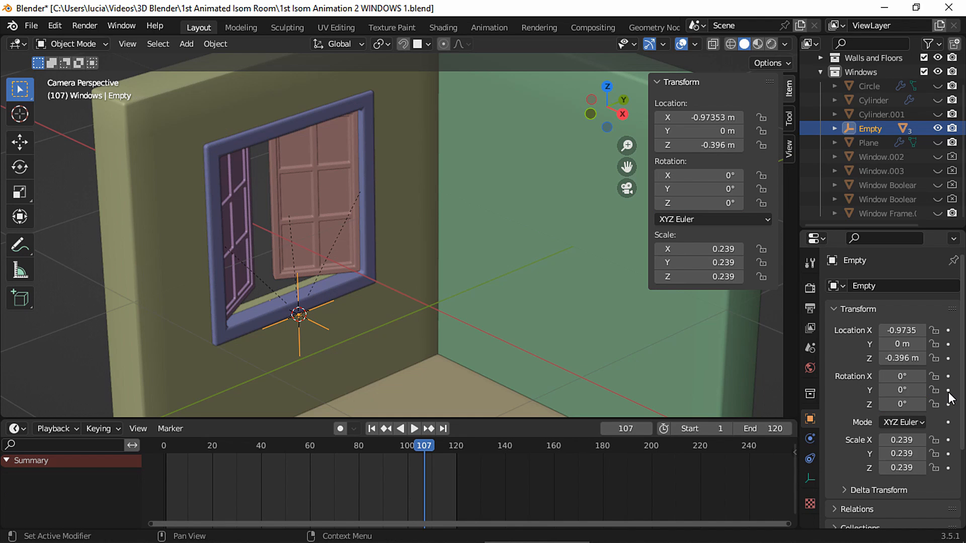
key("r")
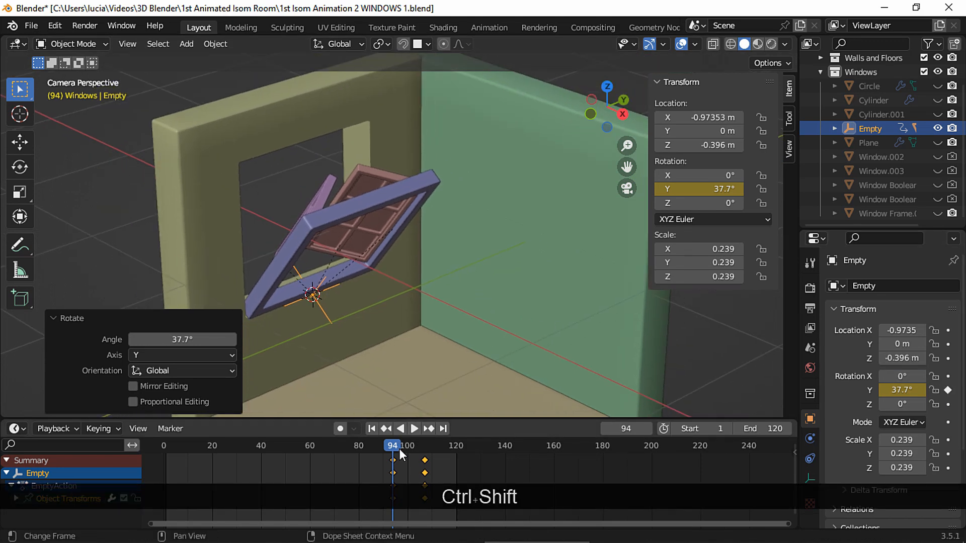
left_click(414, 429)
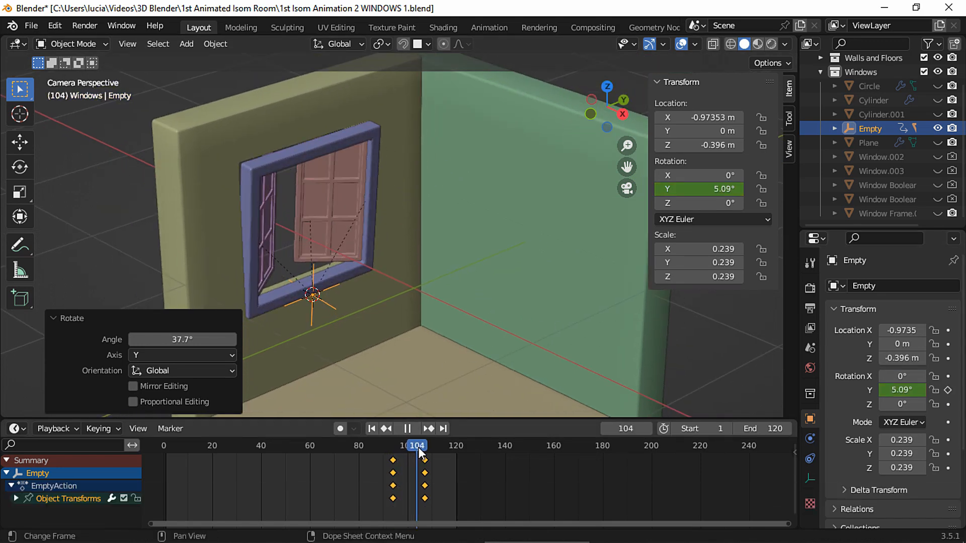
left_click_drag(416, 444, 410, 445)
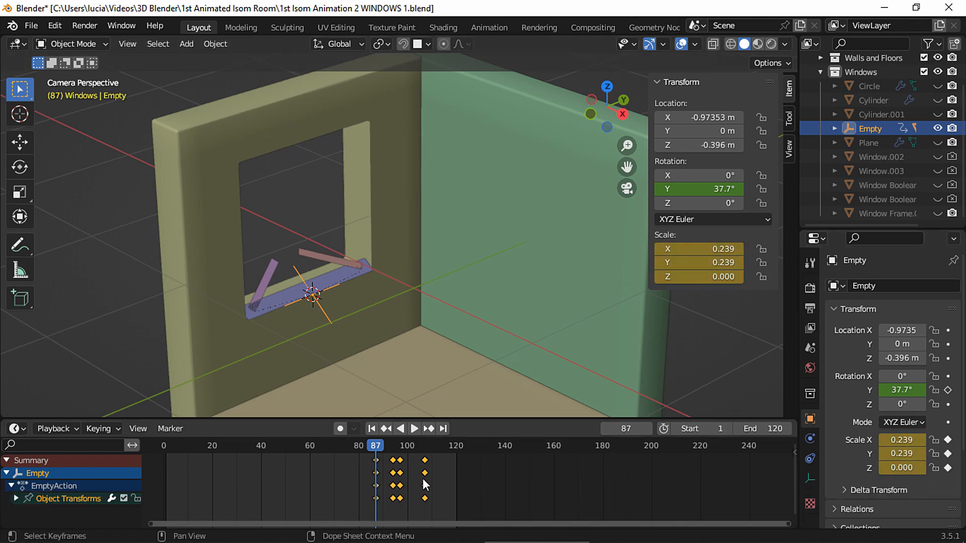
key("Left")
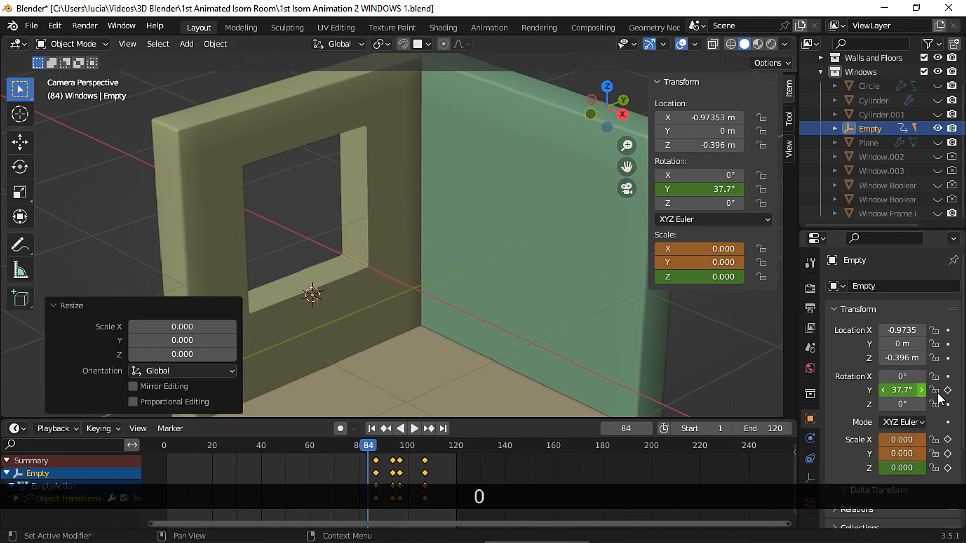
Keyframe the collapsed scale, shift the children's keyframes with the empty's and play the rendered preview
left_click(414, 429)
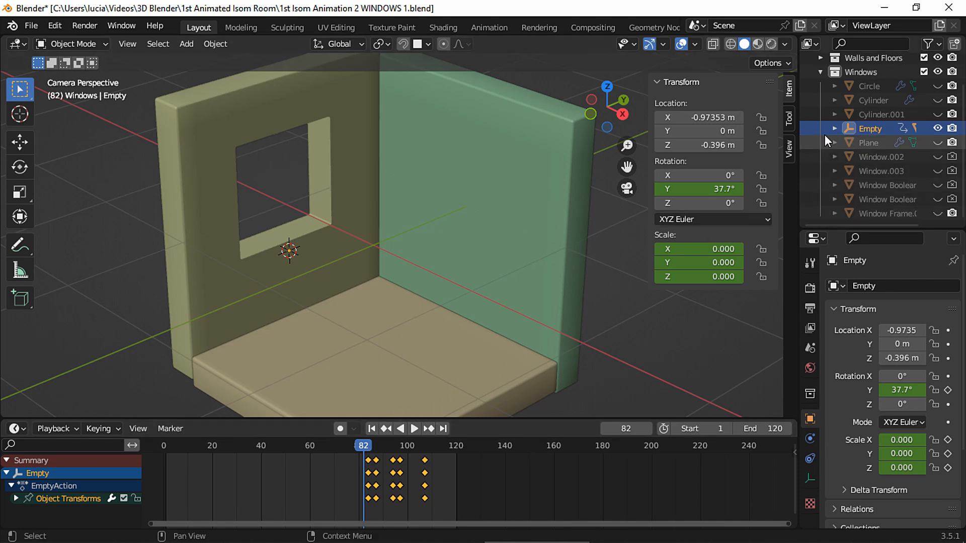
left_click(836, 128)
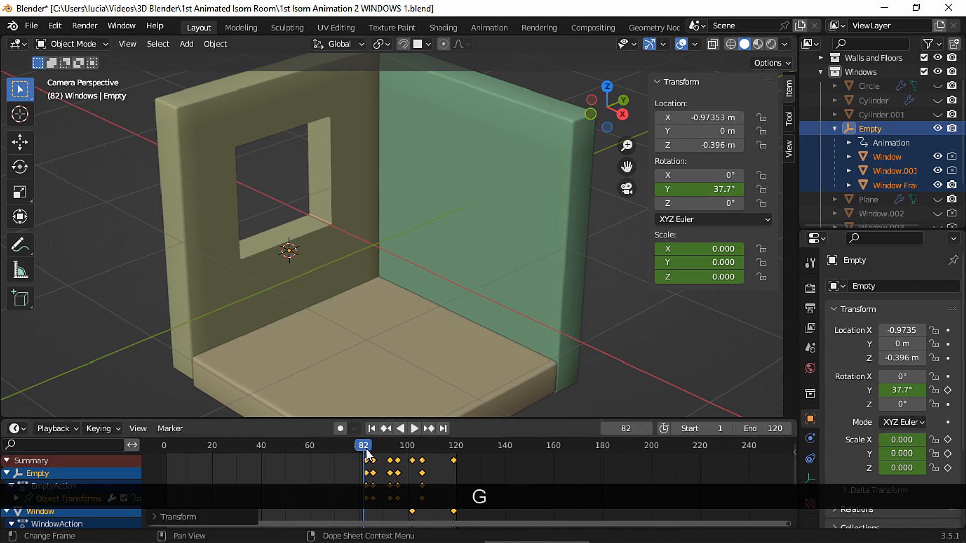
left_click(414, 428)
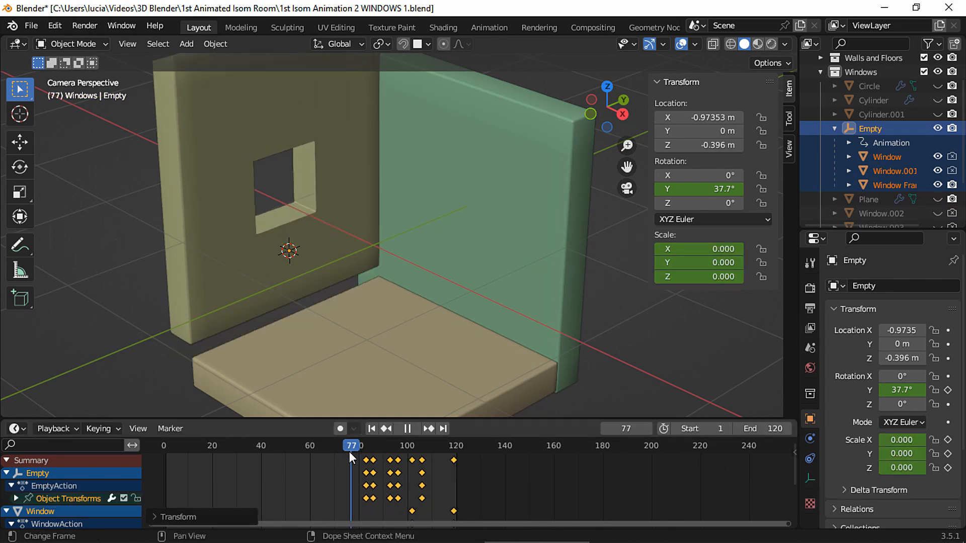
key("space")
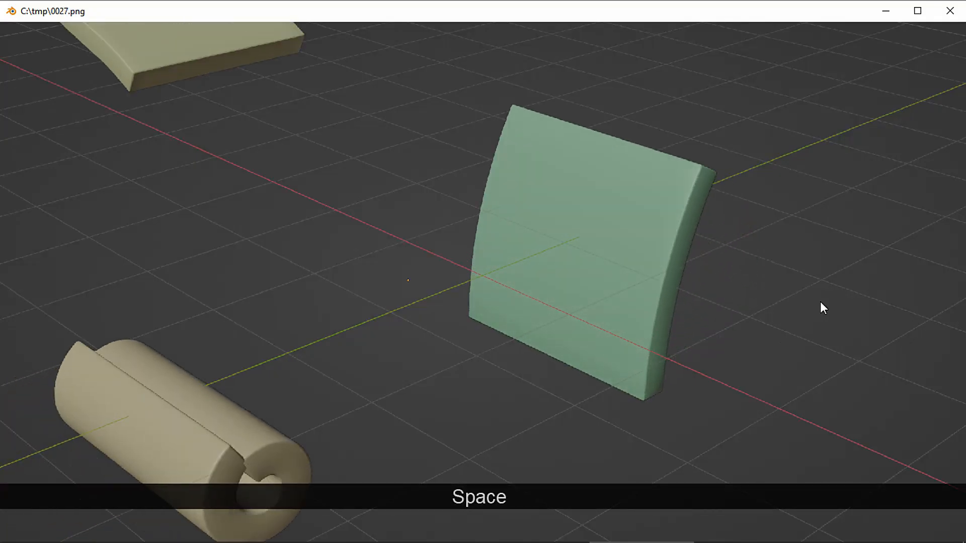
key("space")
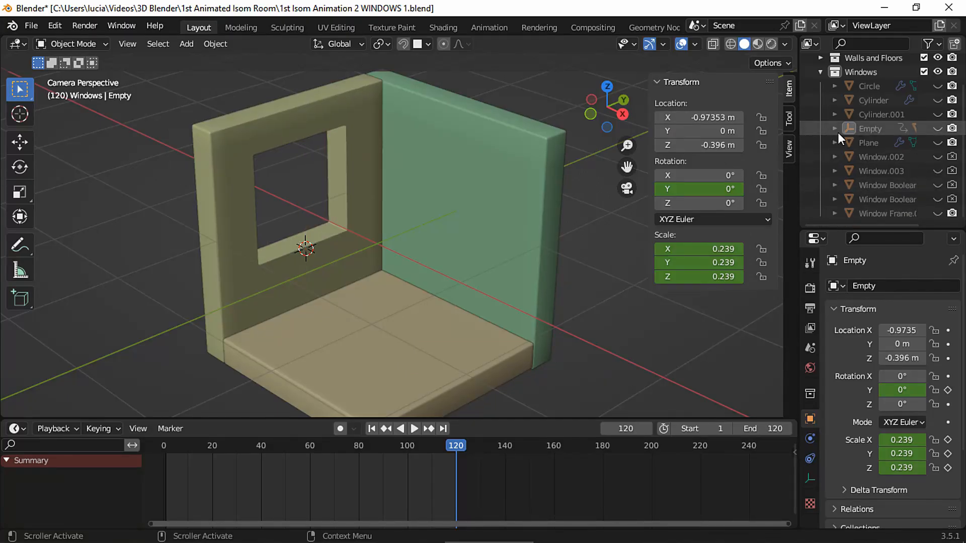
Unhide both window objects and set the frame's origin to its geometry
left_click(937, 172)
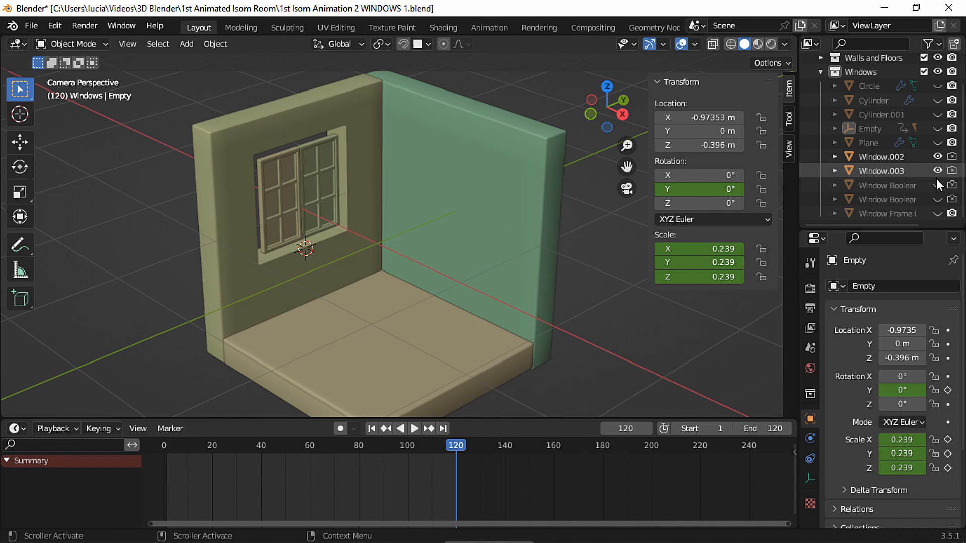
left_click(884, 171)
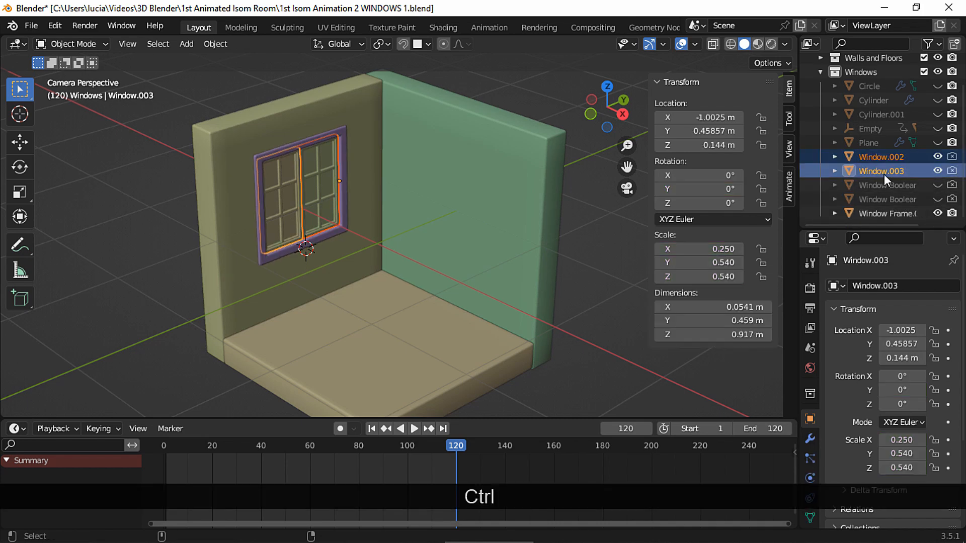
left_click(887, 214)
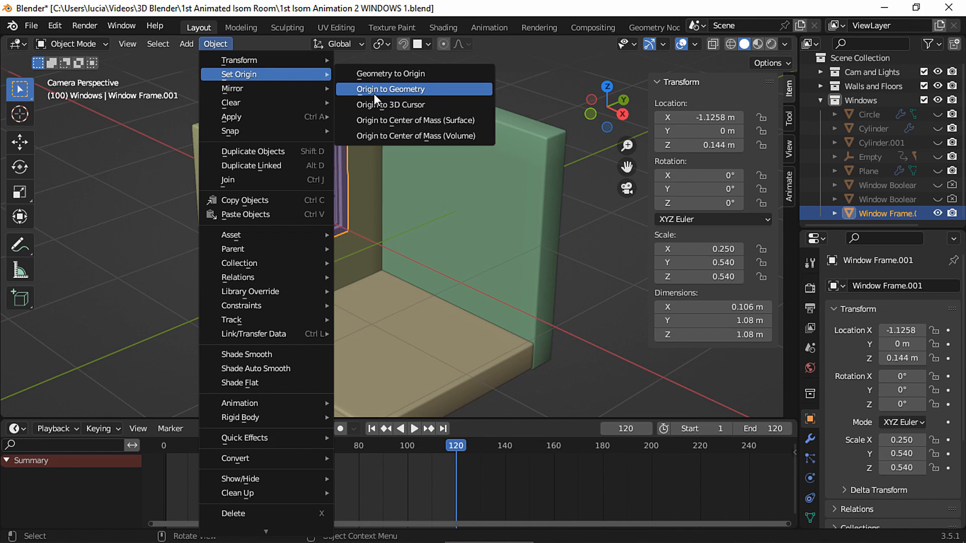
left_click(391, 90)
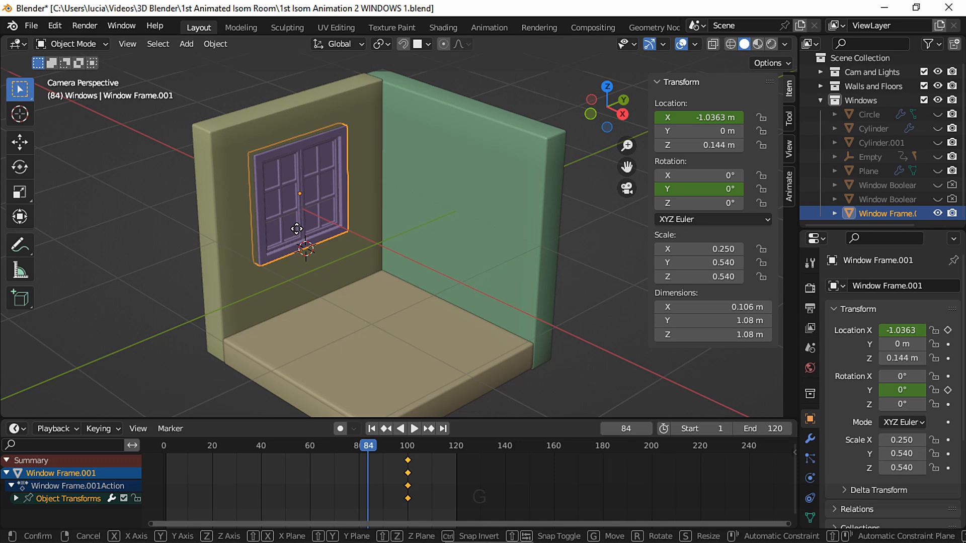
At frame 84 key the frame slid out of the opening with Rotation Y 360
left_click_drag(299, 229, 342, 264)
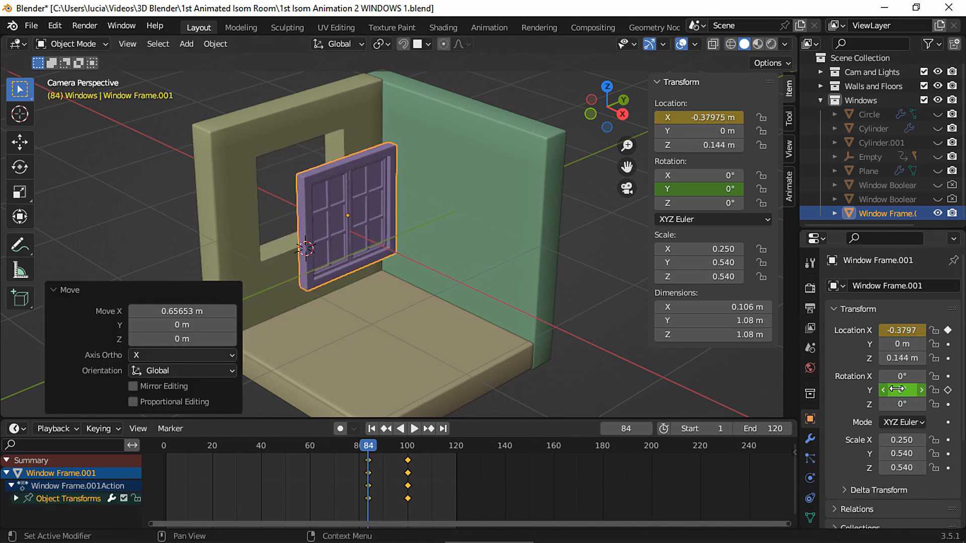
type("360")
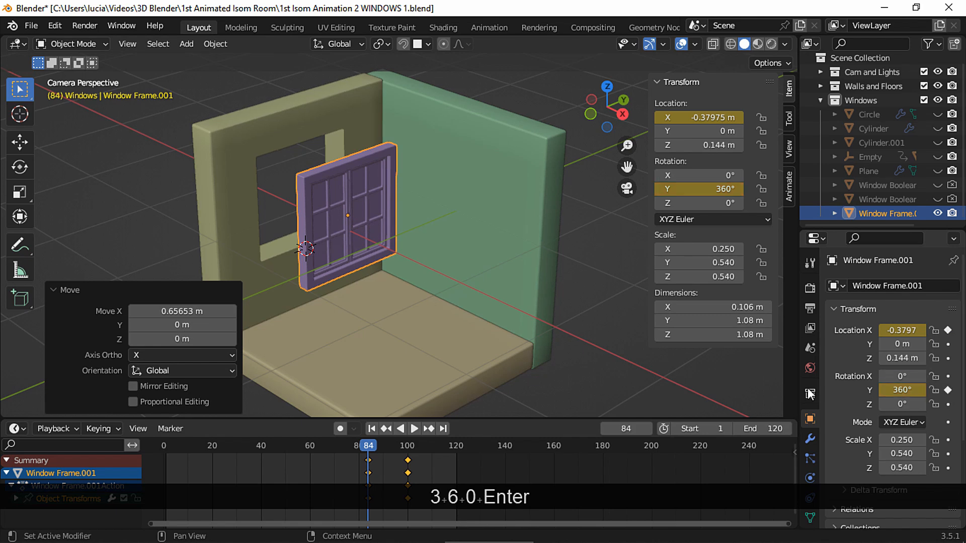
left_click(414, 429)
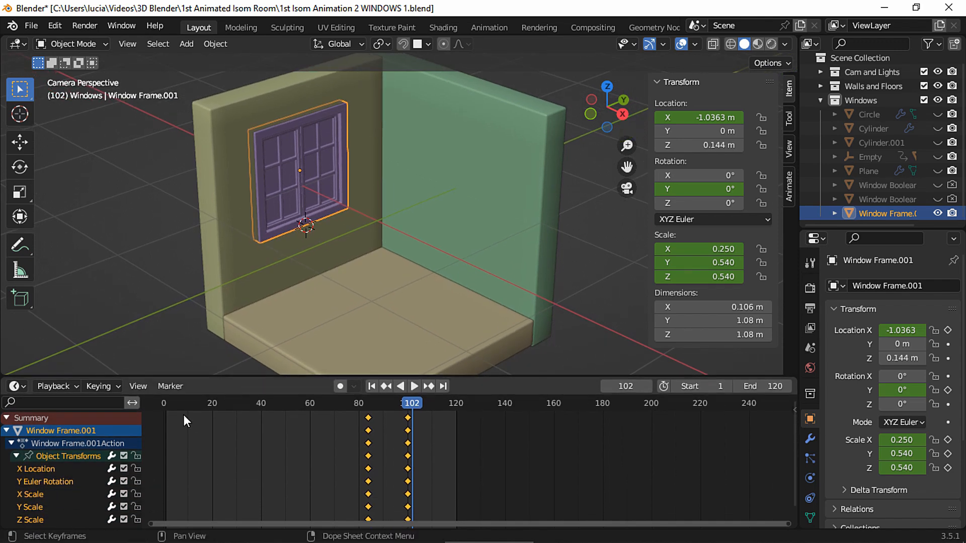
Play back to check, then move all the frame's keyframes five frames earlier to start at 79
left_click(137, 482)
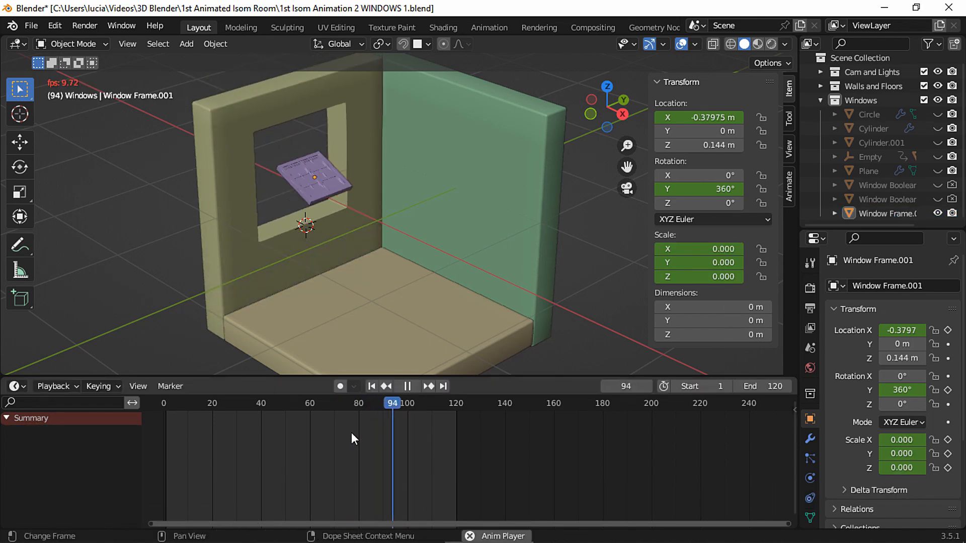
key("space")
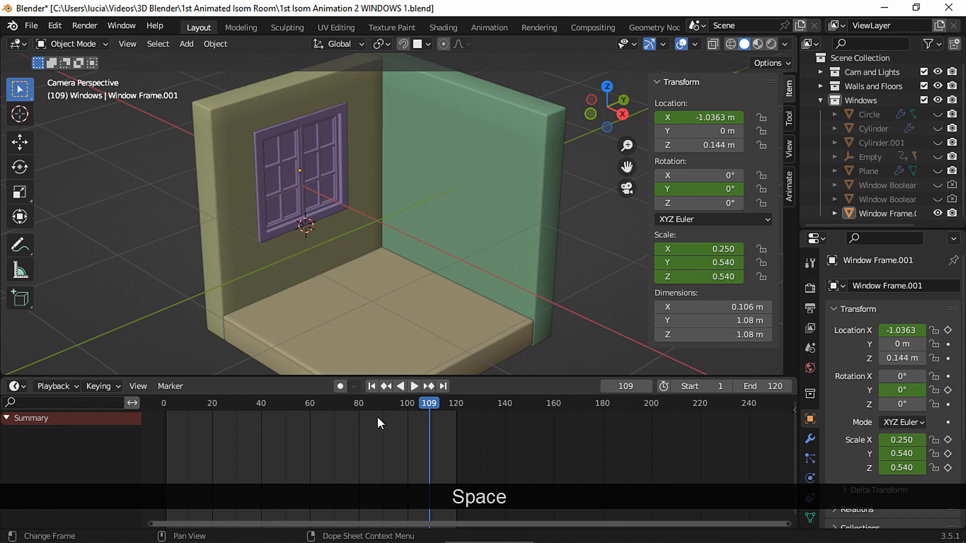
key("ctrl+z")
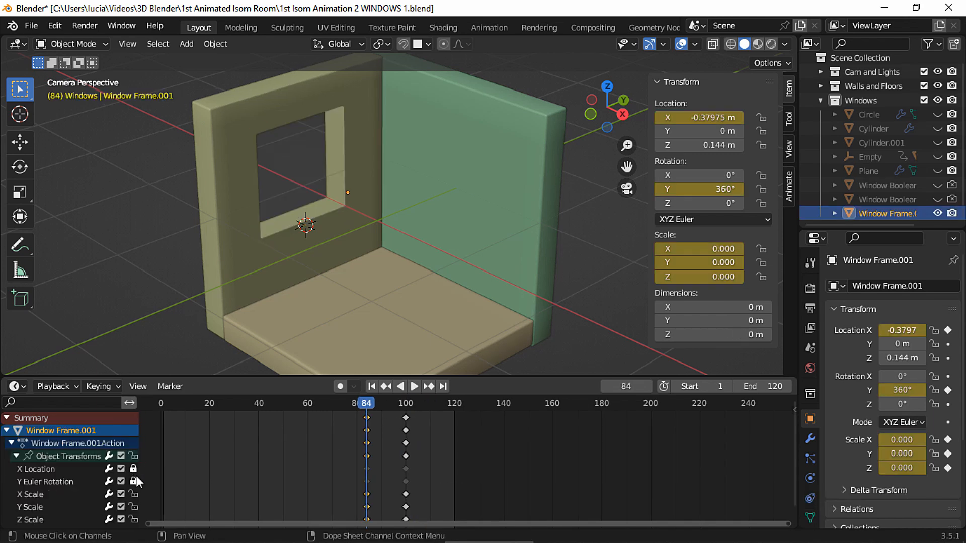
left_click(414, 387)
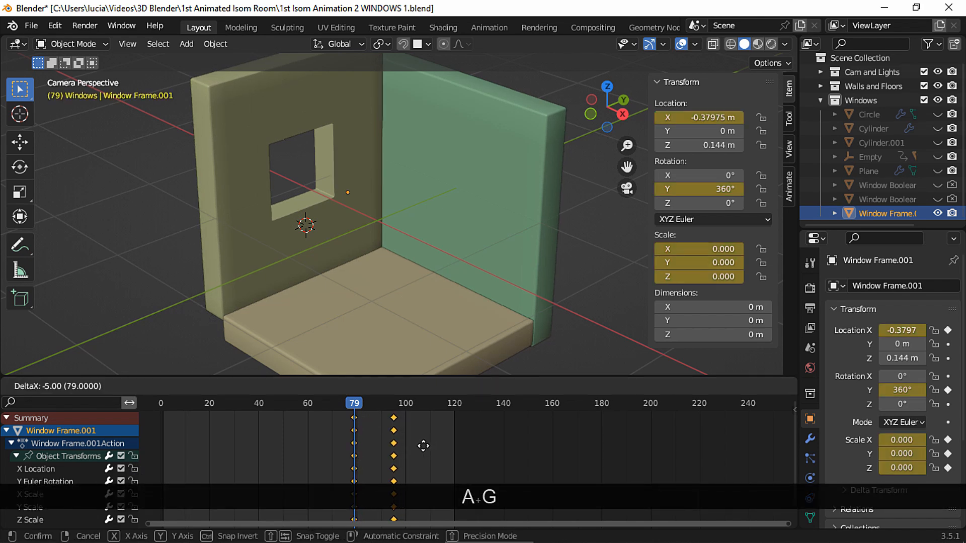
key("space")
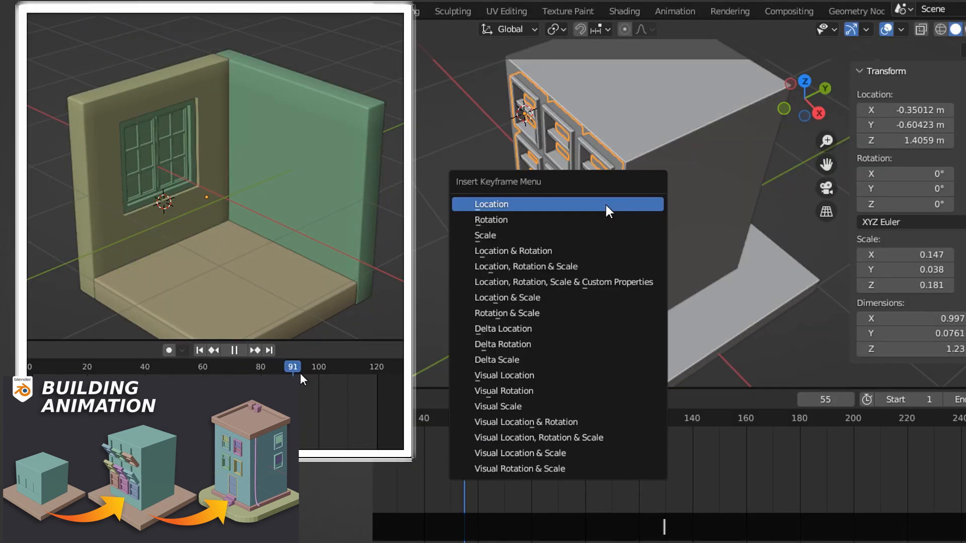
Scrub through frames 94-106 to preview the windows, then select Window Frame.002 for the Graph Editor
left_click(491, 205)
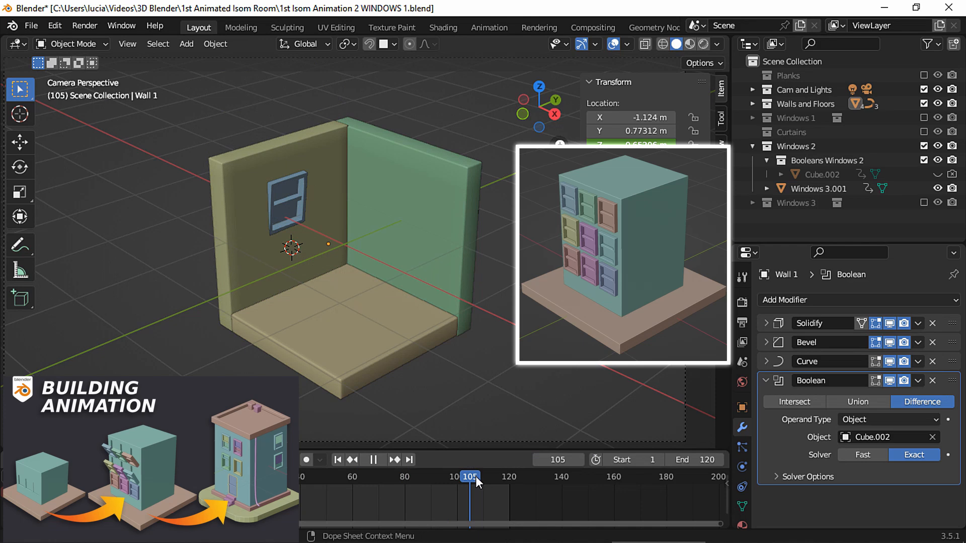
left_click_drag(470, 476, 411, 476)
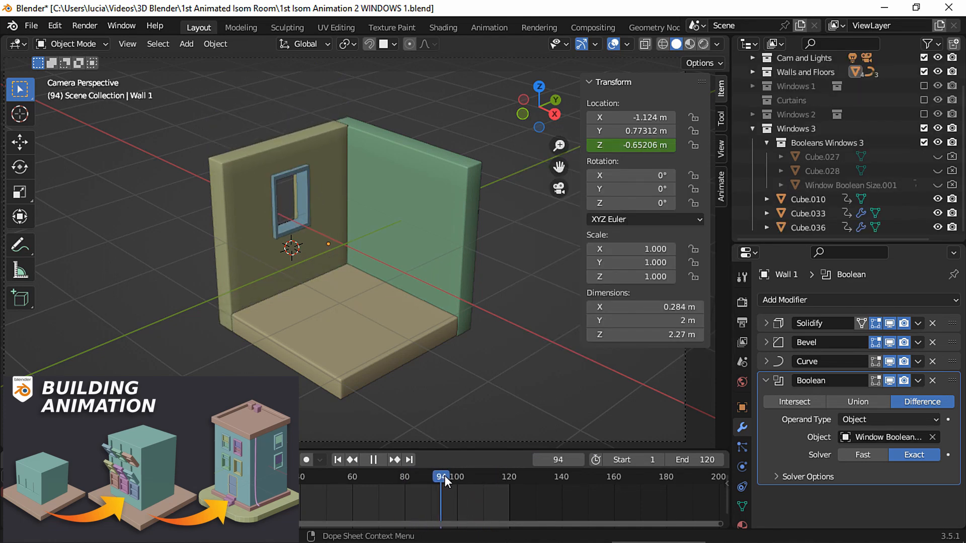
left_click(505, 476)
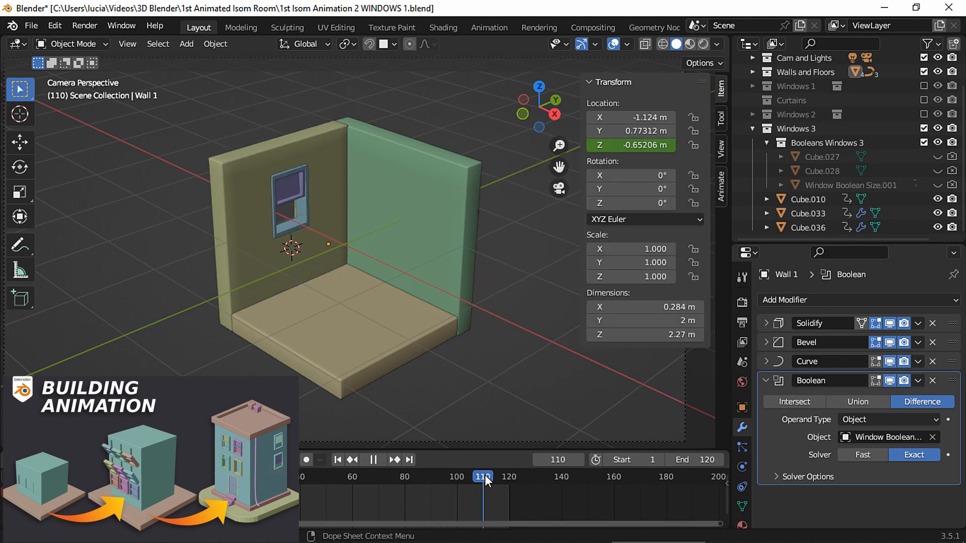
left_click_drag(484, 476, 473, 476)
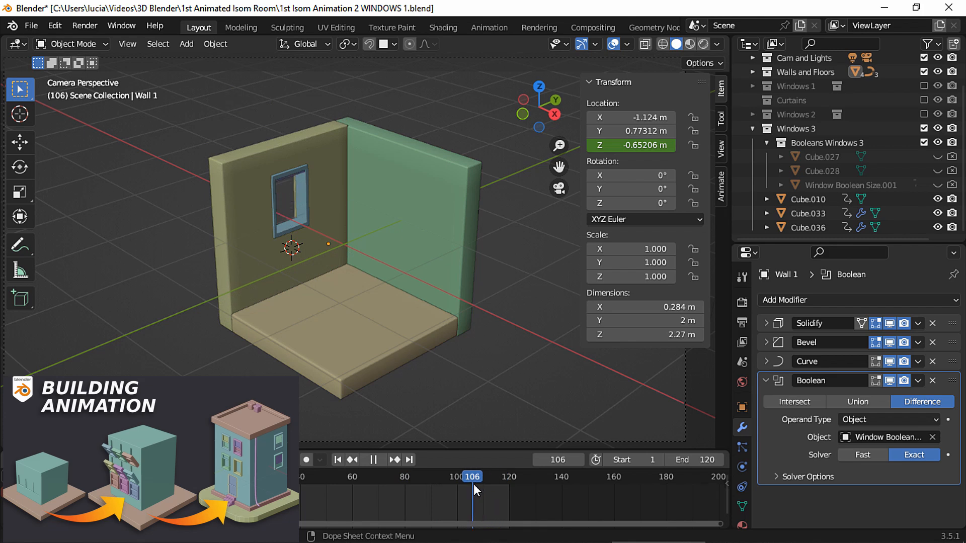
left_click(380, 460)
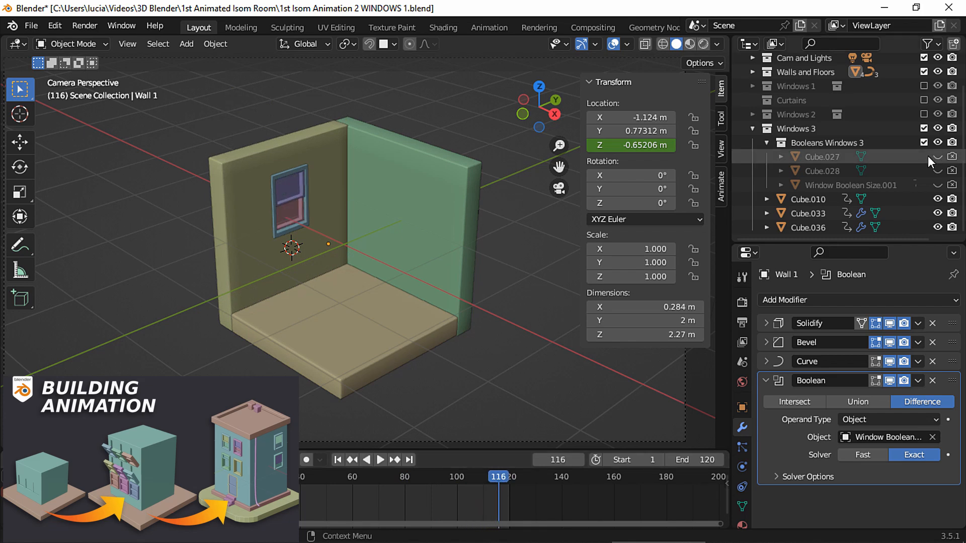
left_click(808, 212)
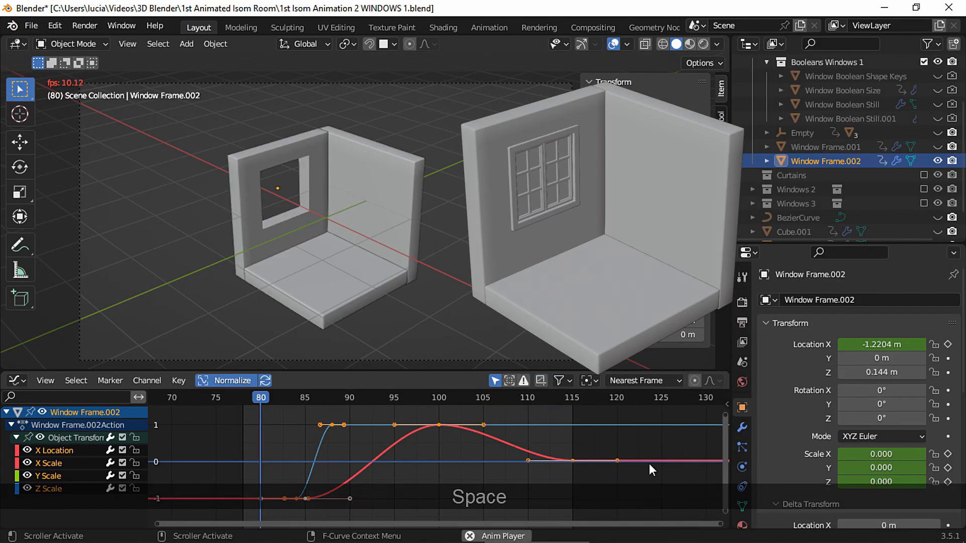
Shift the selected Window Frame.002 keys 11 frames later, preview the timing, then undo the shift
key("space")
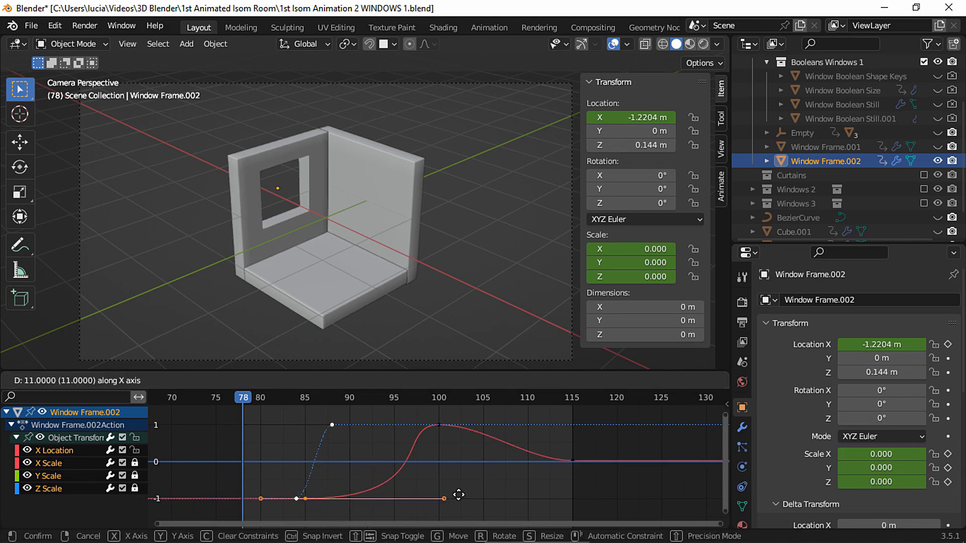
key("space")
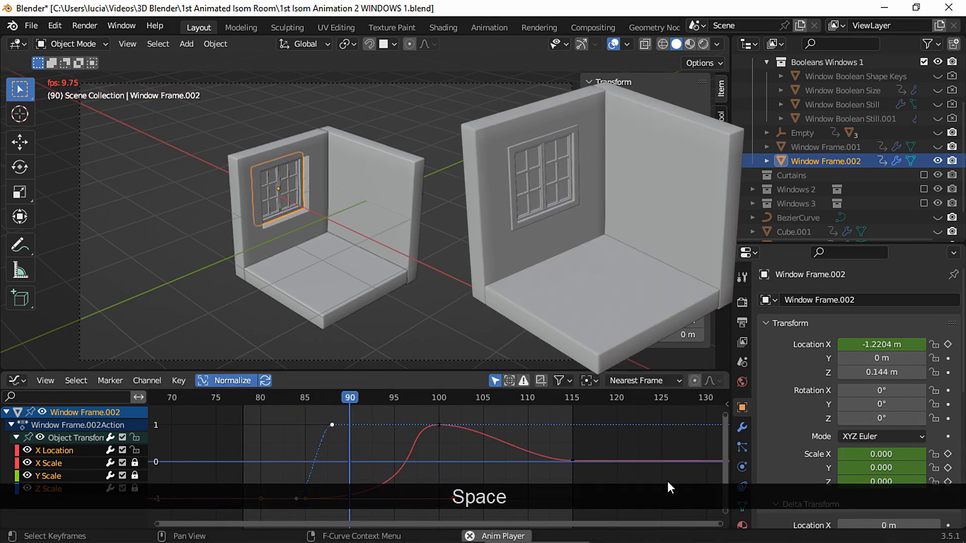
key("space")
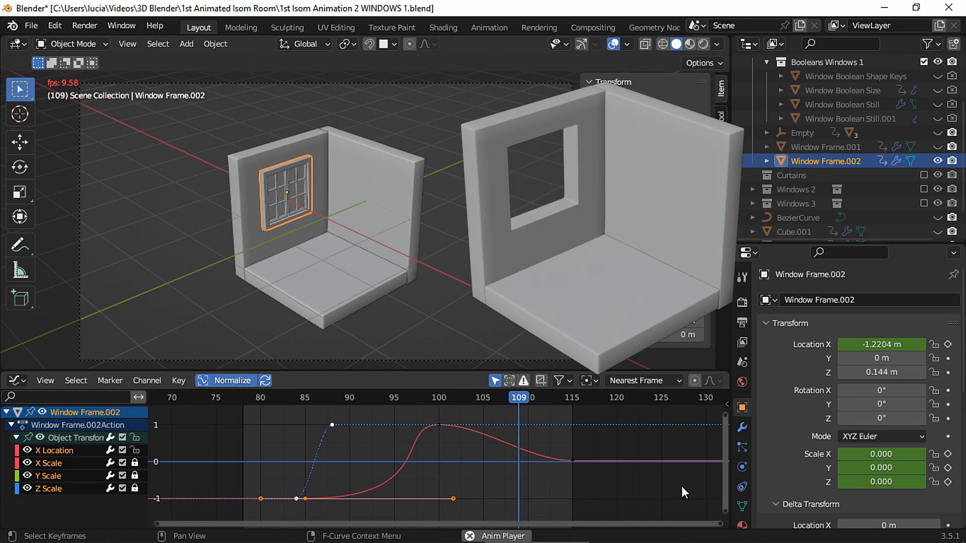
key("ctrl+z")
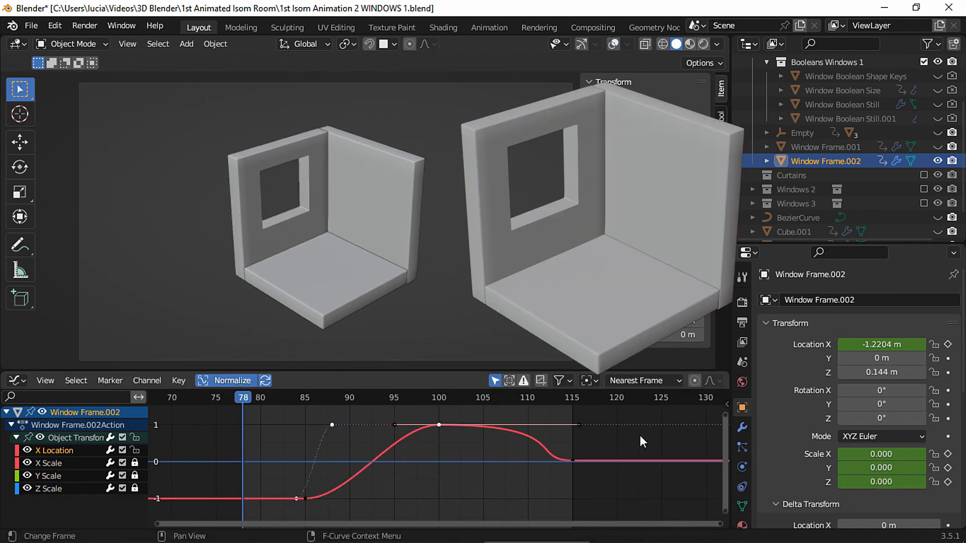
Move the keys 11 frames earlier and preview until the window eases smoothly into the opening
key("space")
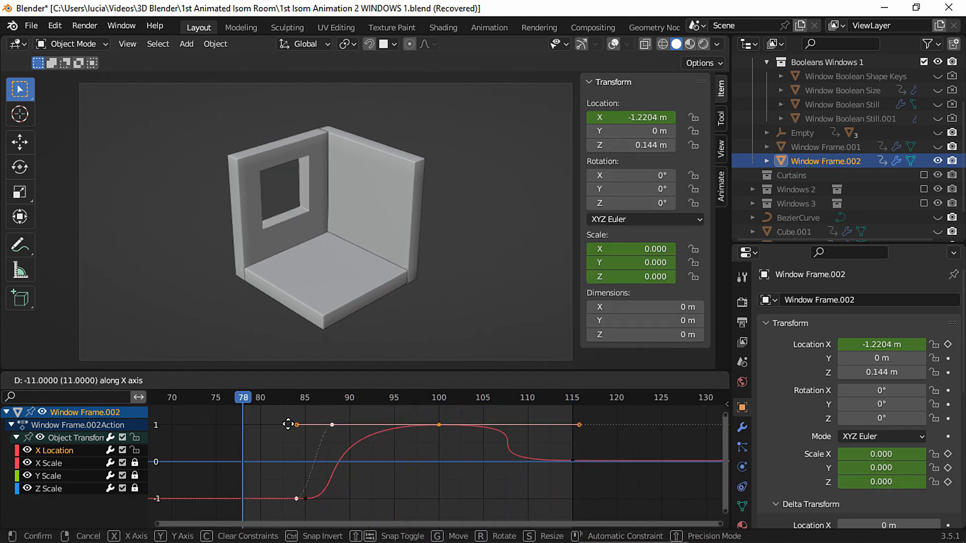
key("space")
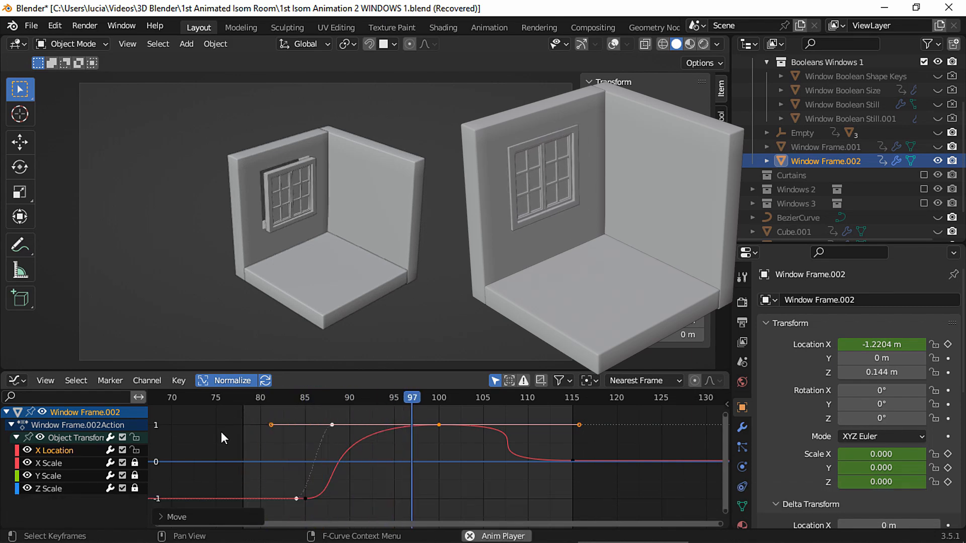
left_click(564, 398)
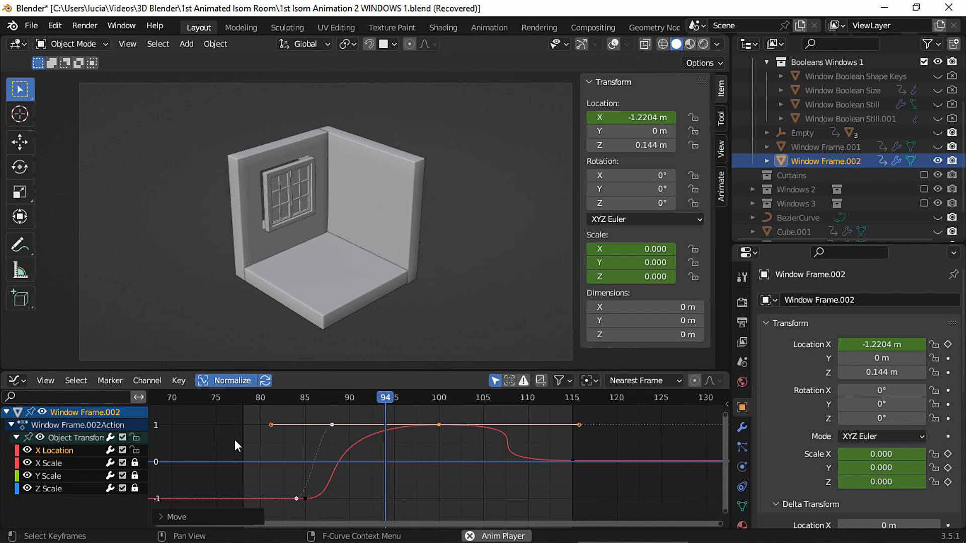
key("space")
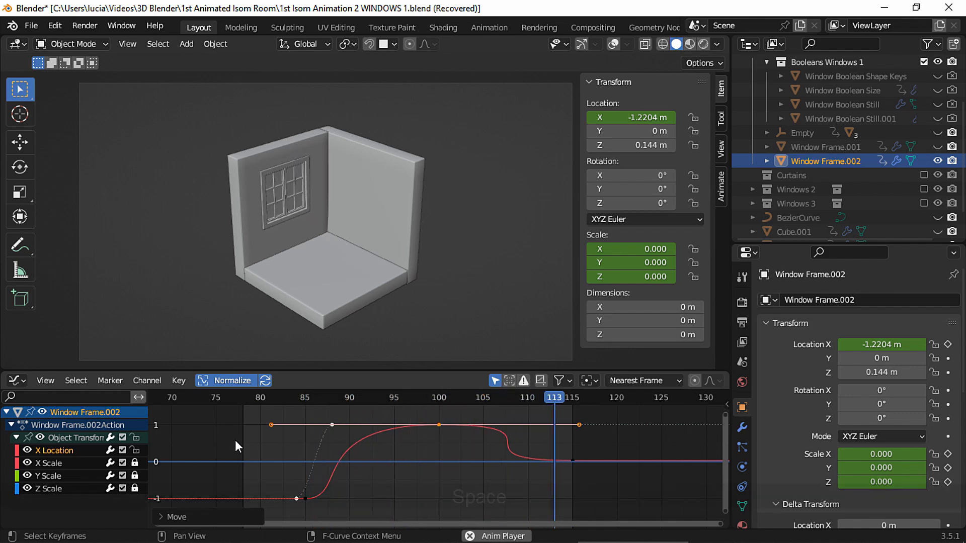